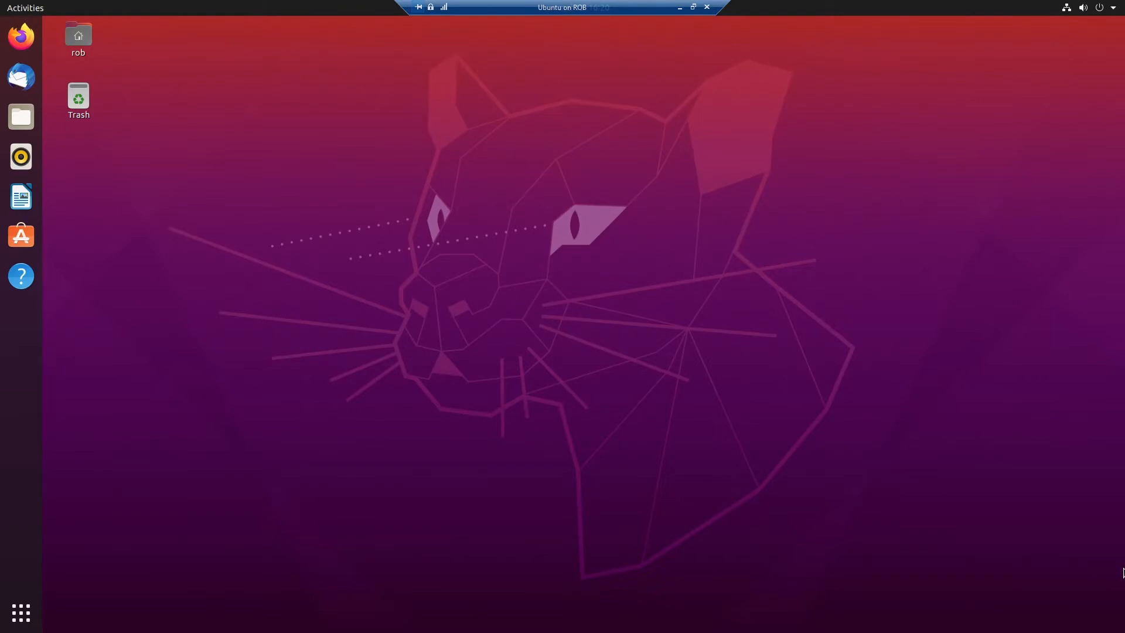
mouse_move(526, 352)
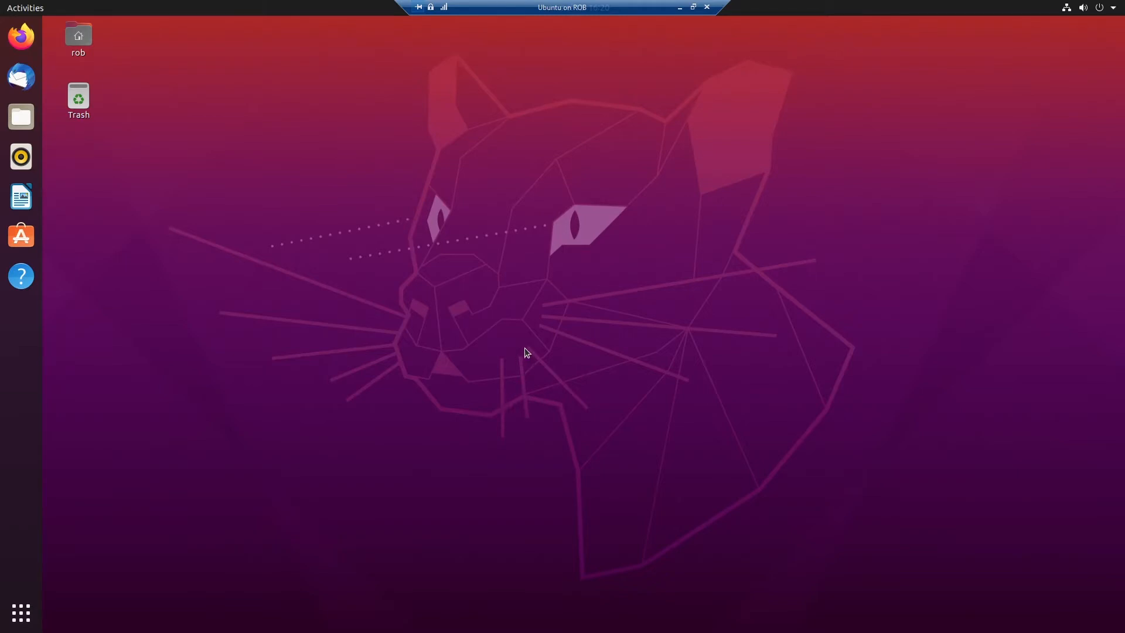
mouse_move(514, 199)
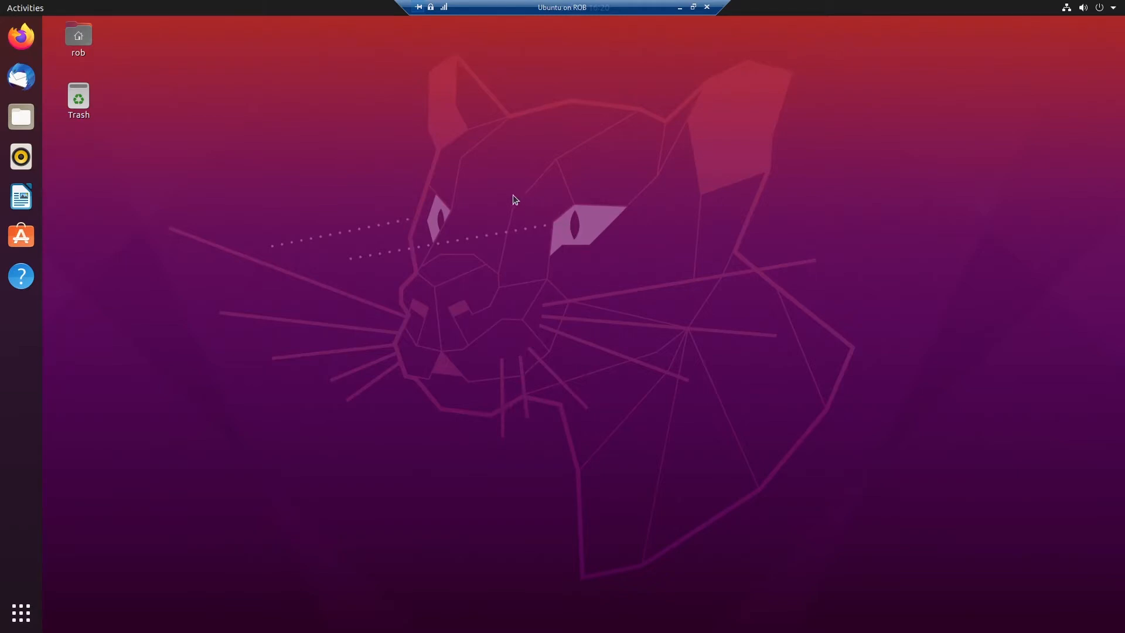
mouse_move(513, 177)
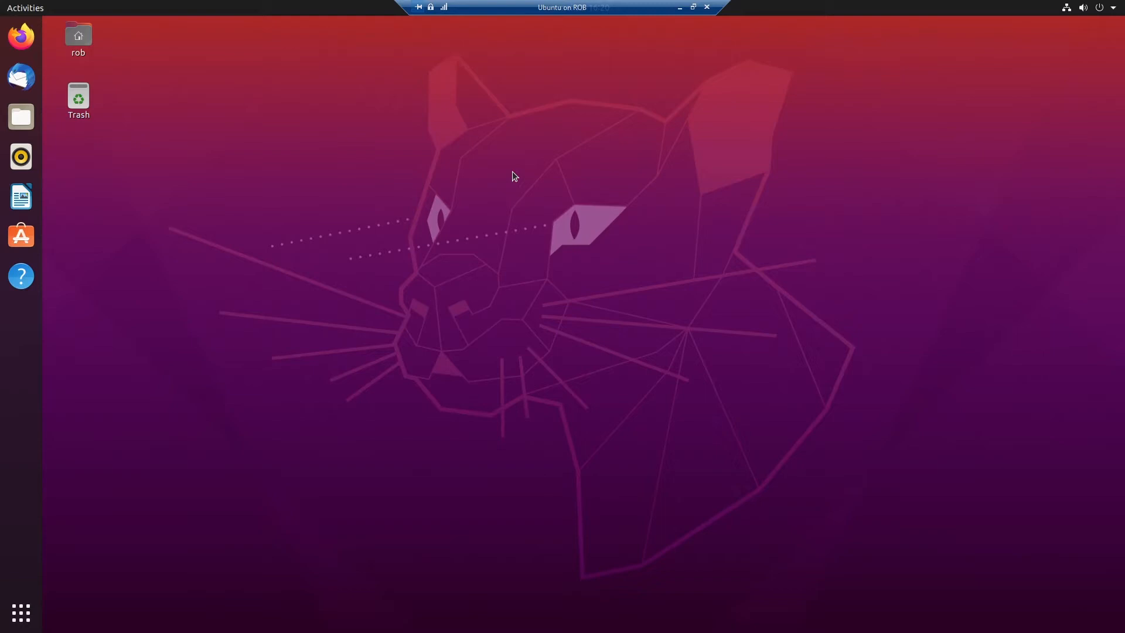
mouse_move(21, 36)
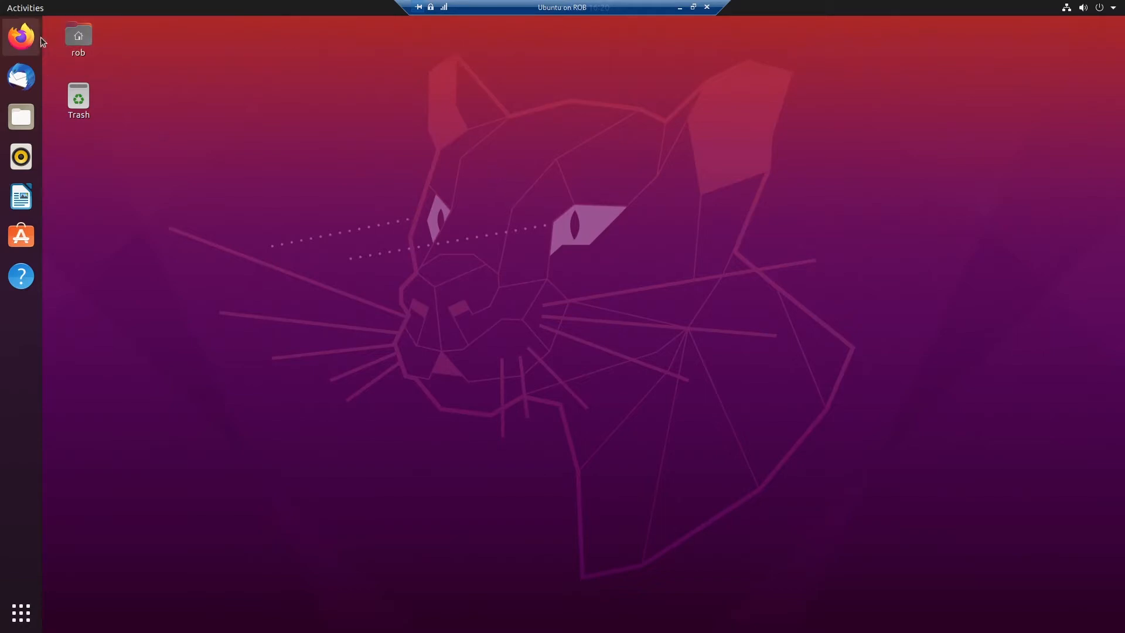
- Launch Firefox and search Google for 'download chrome'
left_click(21, 35)
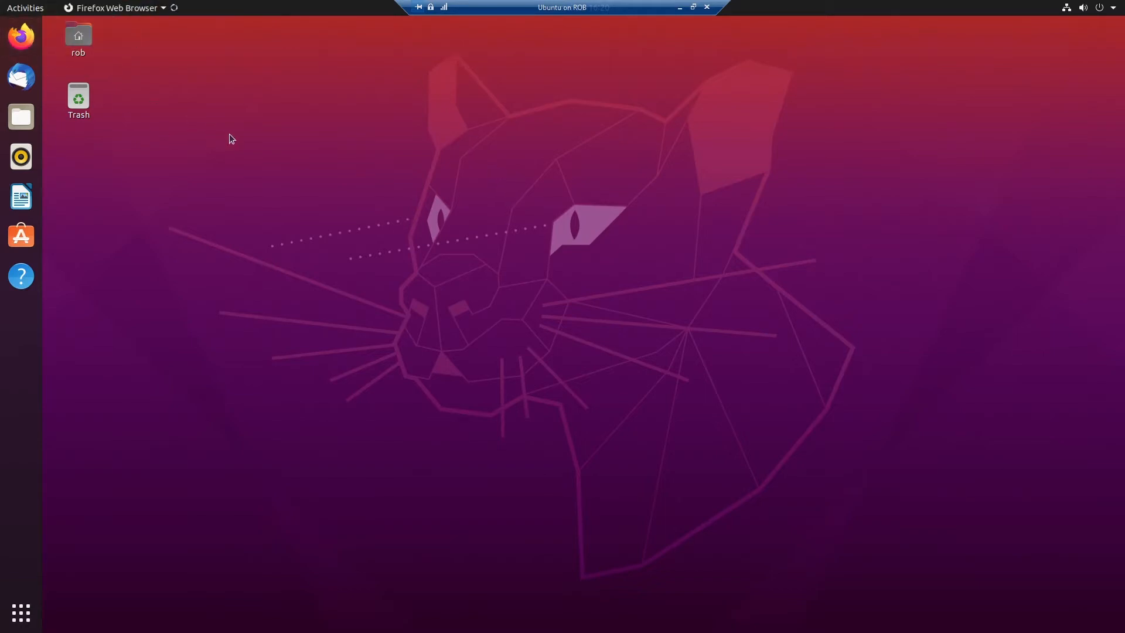
left_click(78, 101)
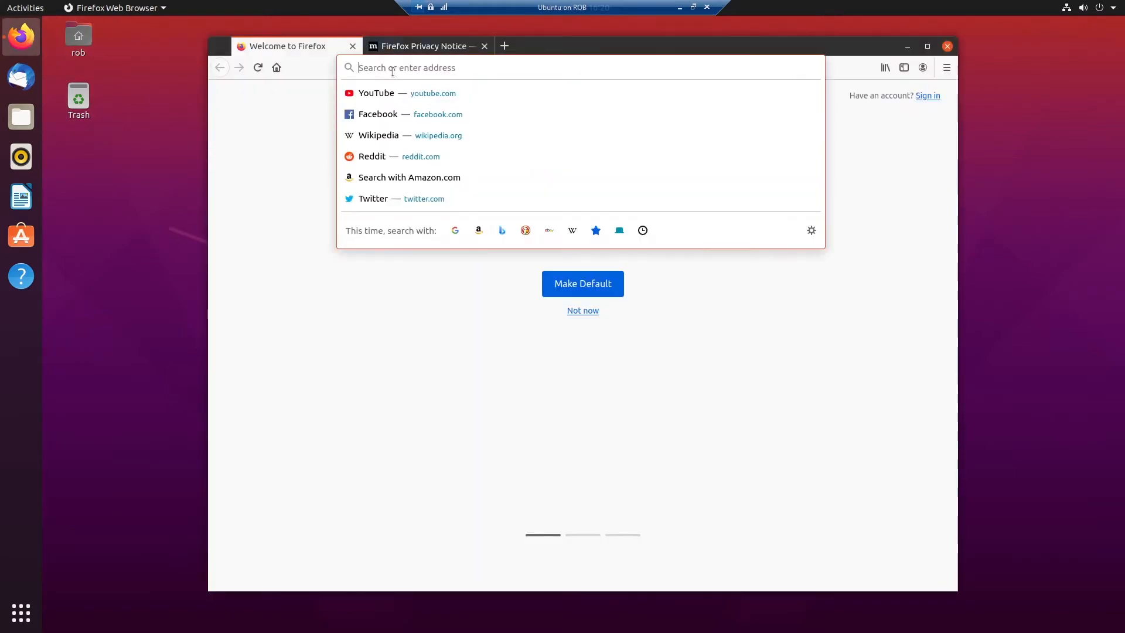
type("download")
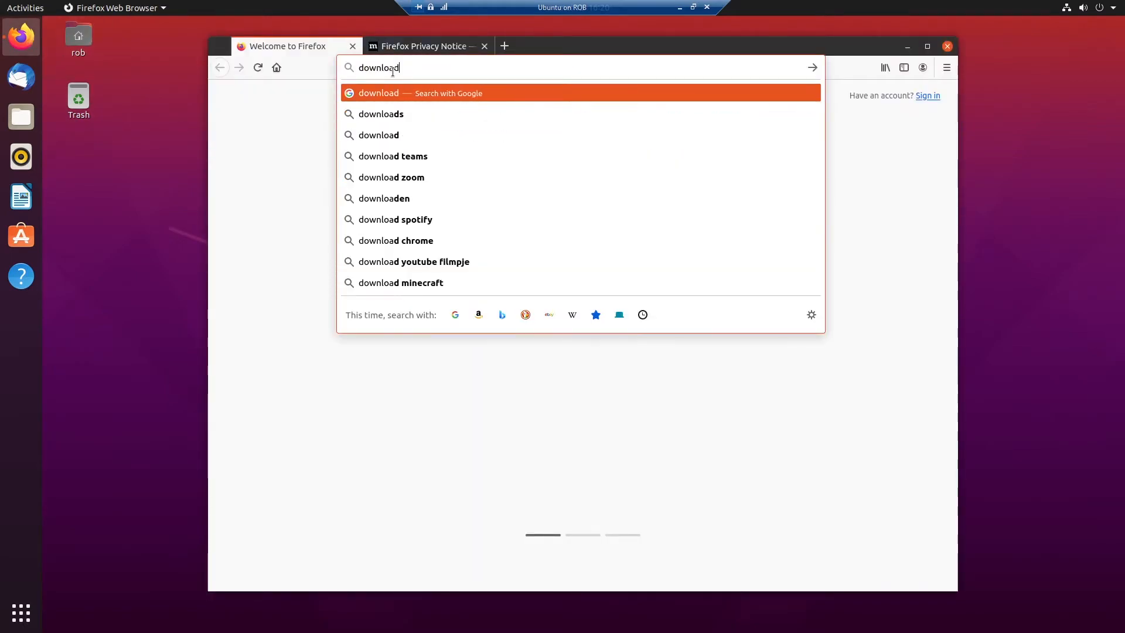
left_click(395, 240)
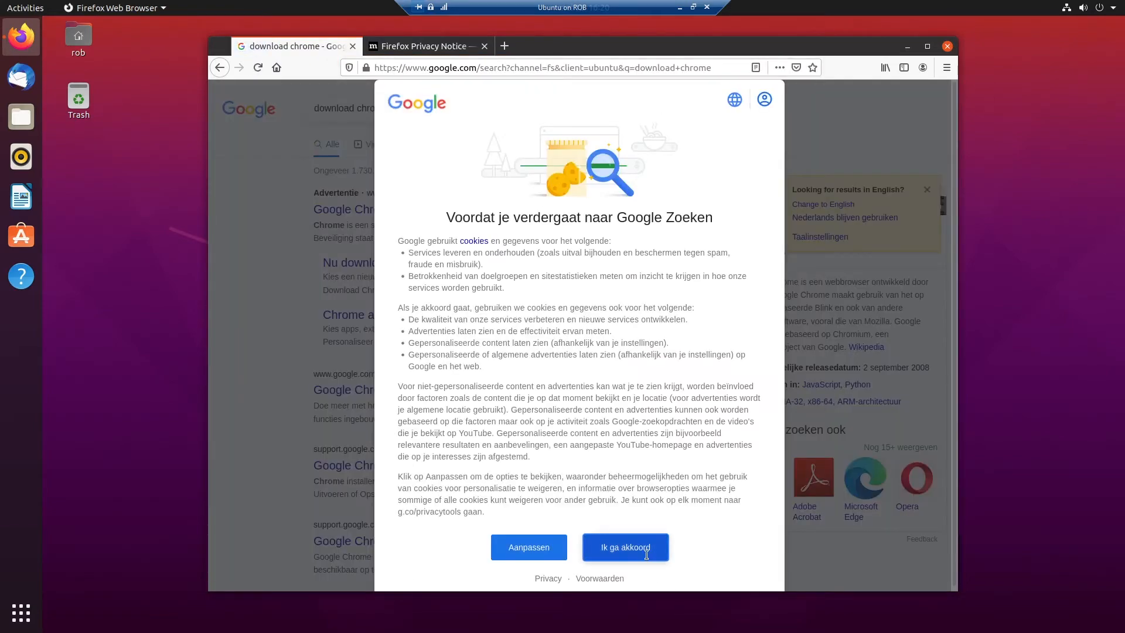
- Accept Google's cookies, open the Google Chrome-webbrowser result and start 'Chrome downloaden'
left_click(624, 547)
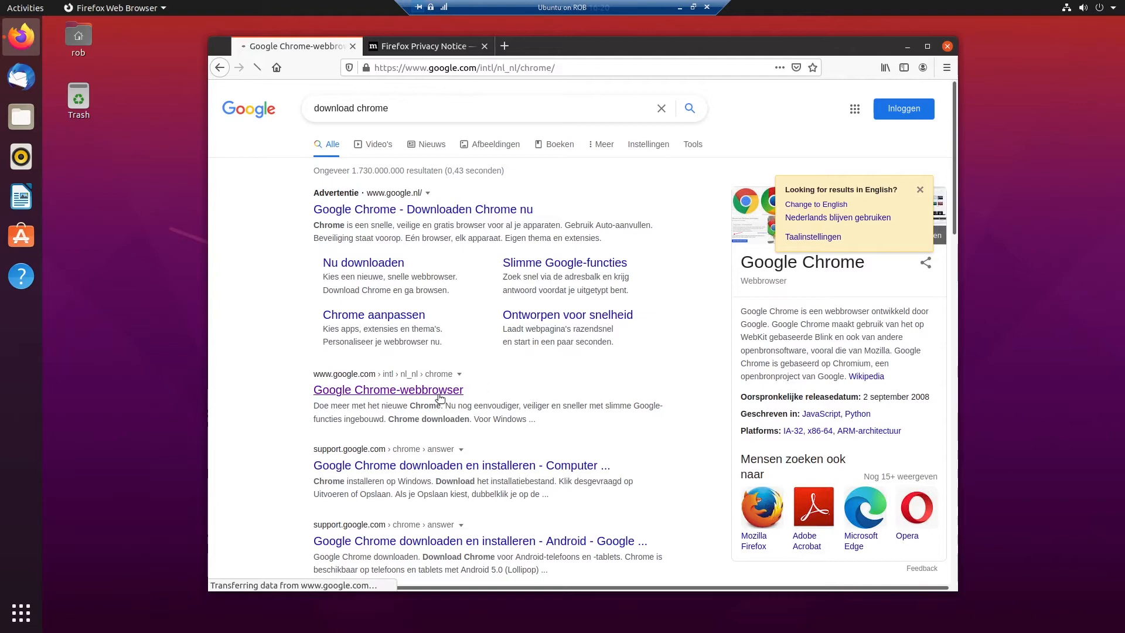
left_click(387, 390)
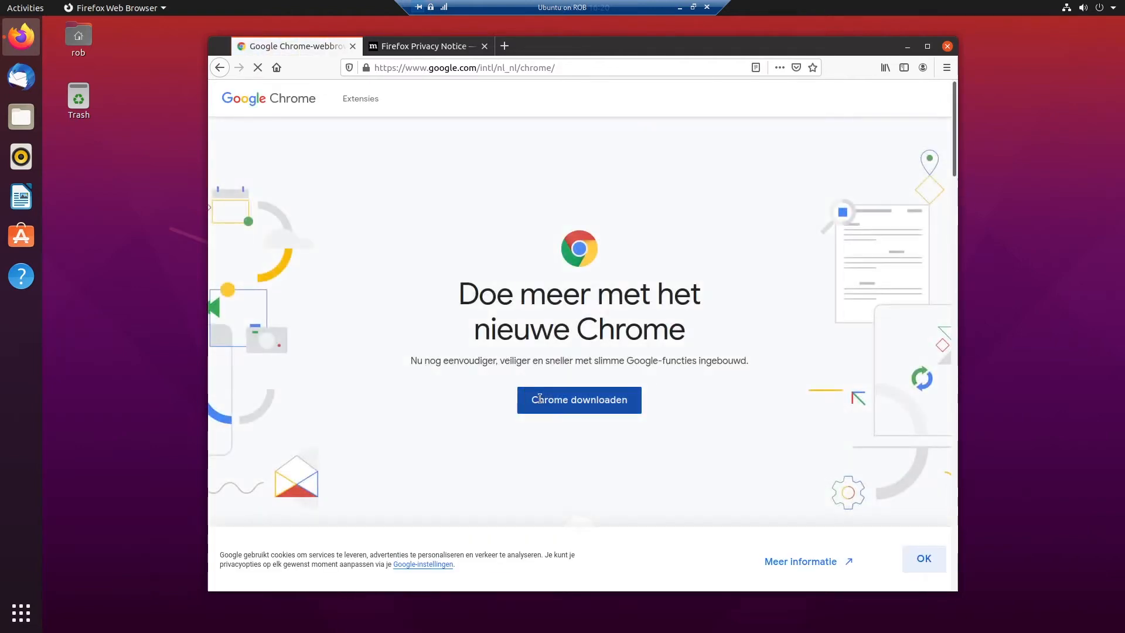
left_click(578, 399)
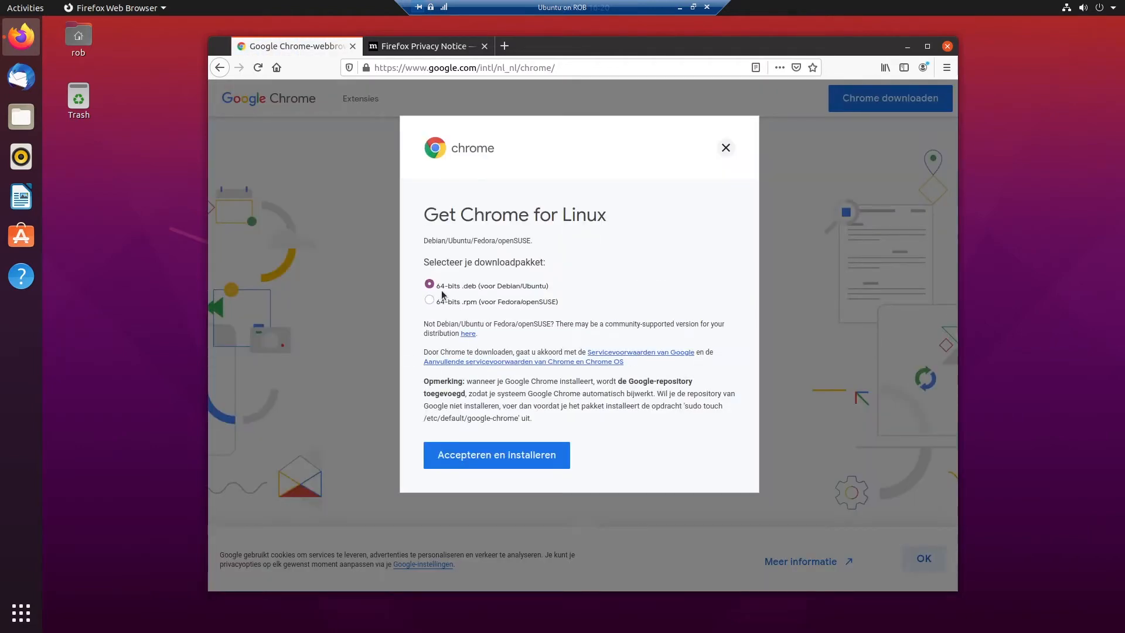
mouse_move(510, 291)
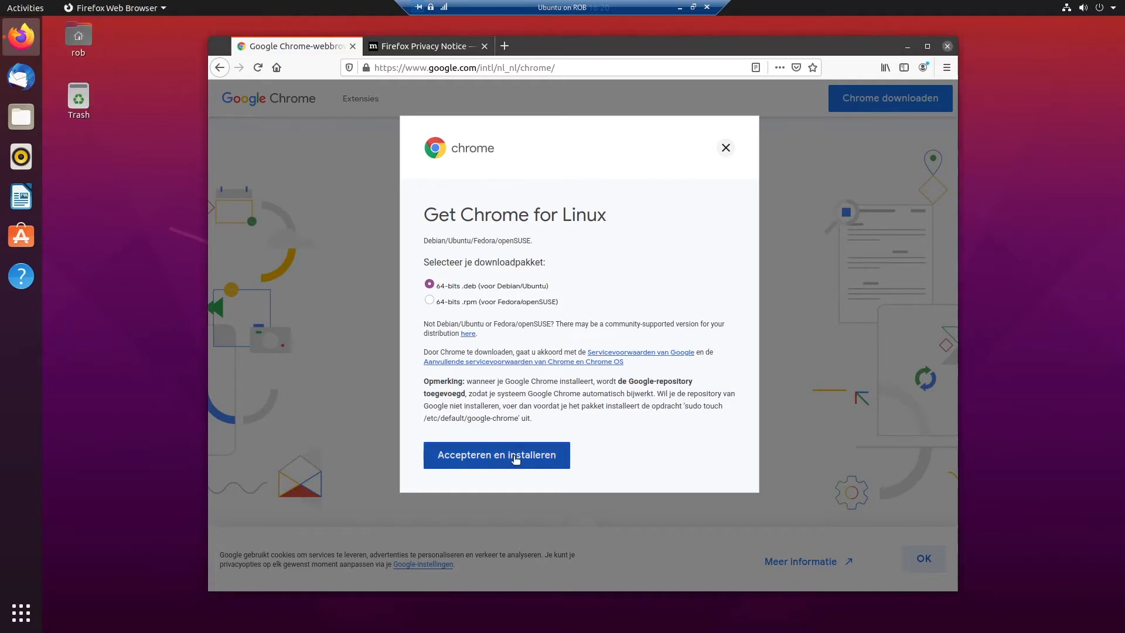
- Accept the terms and save google-chrome-stable_current_amd64.deb as a file
left_click(496, 455)
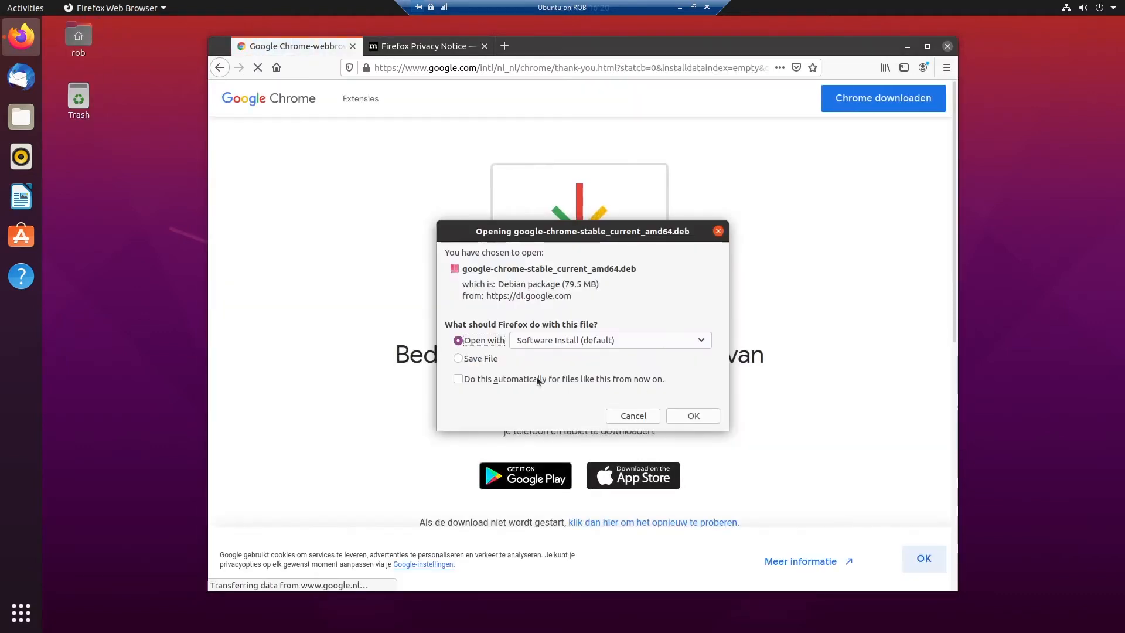
left_click(457, 358)
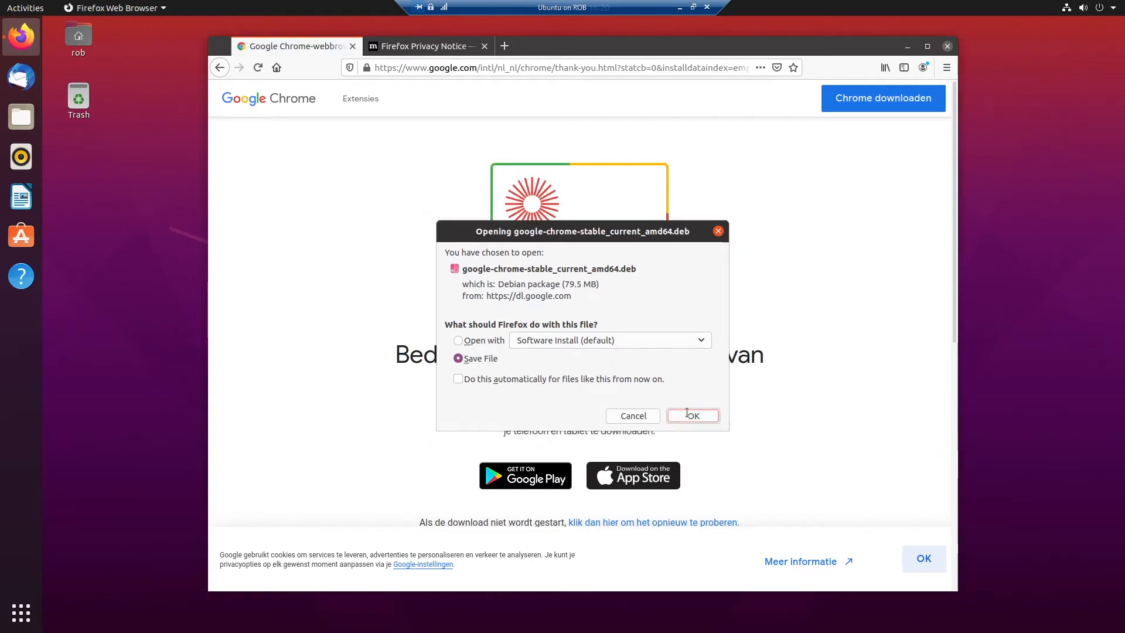
left_click(690, 416)
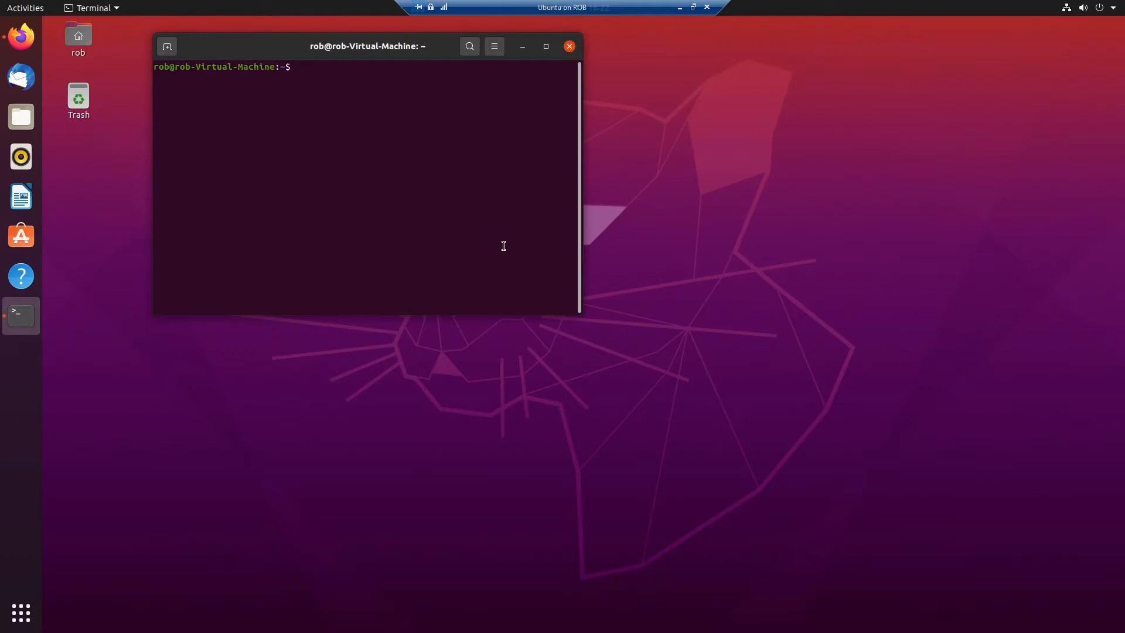
- Change into Downloads with cd and list the folder with ls
type("cd Downloads/")
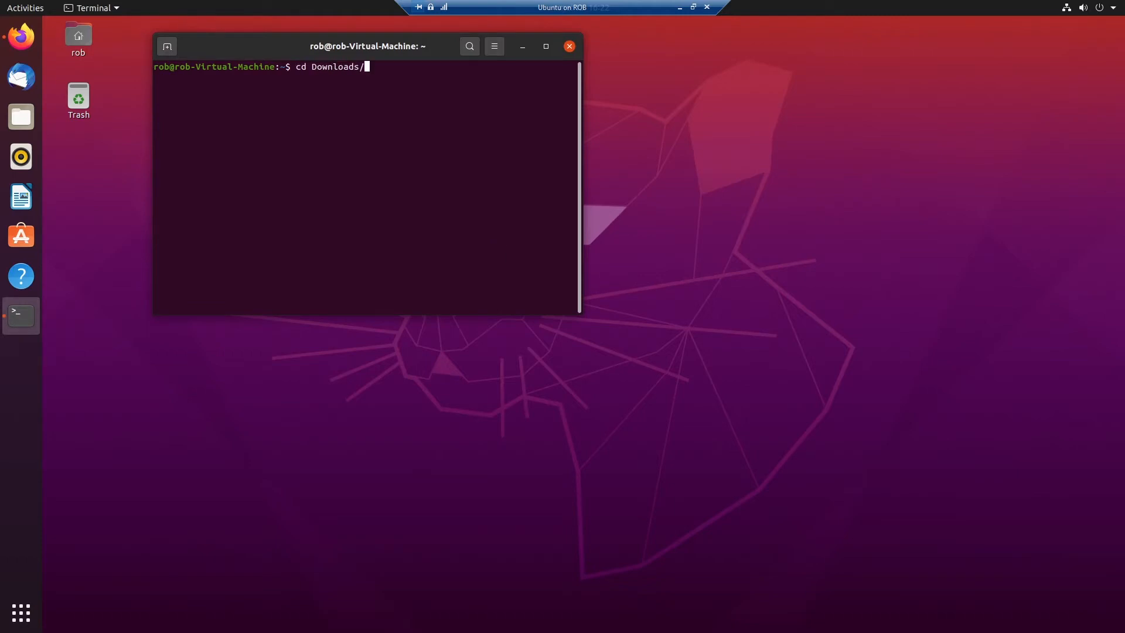
key("Return")
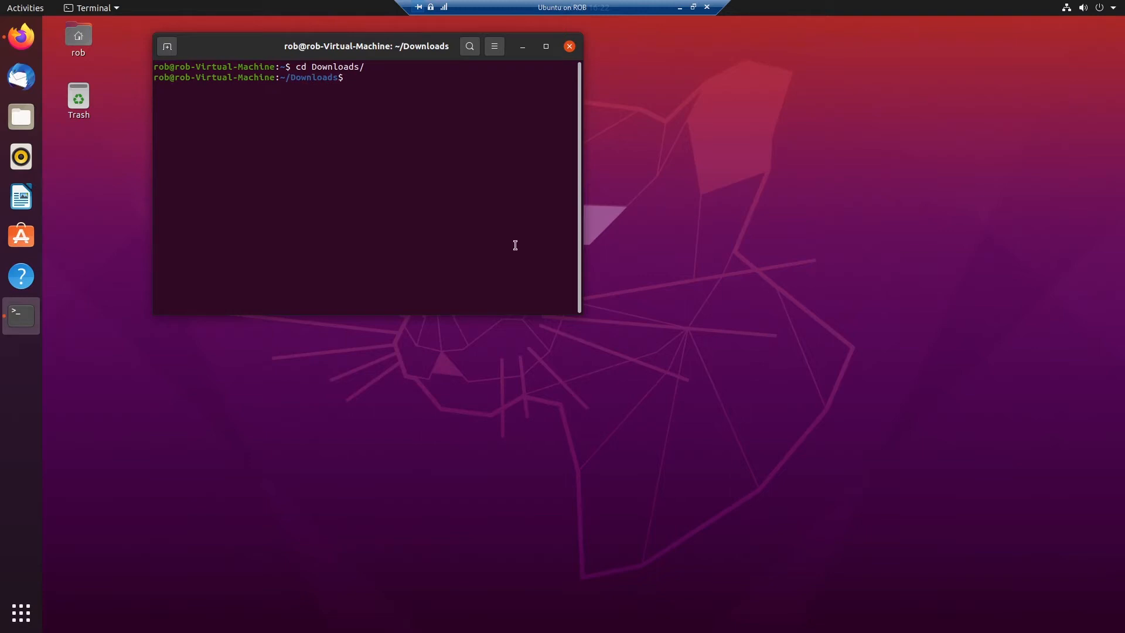
type("ls")
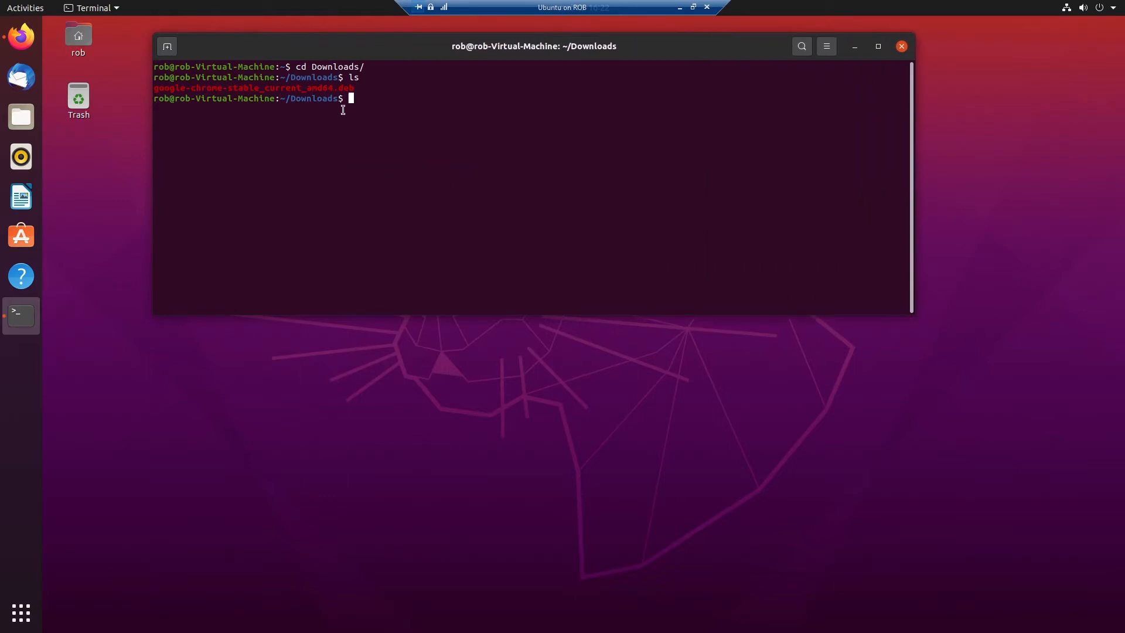
mouse_move(367, 127)
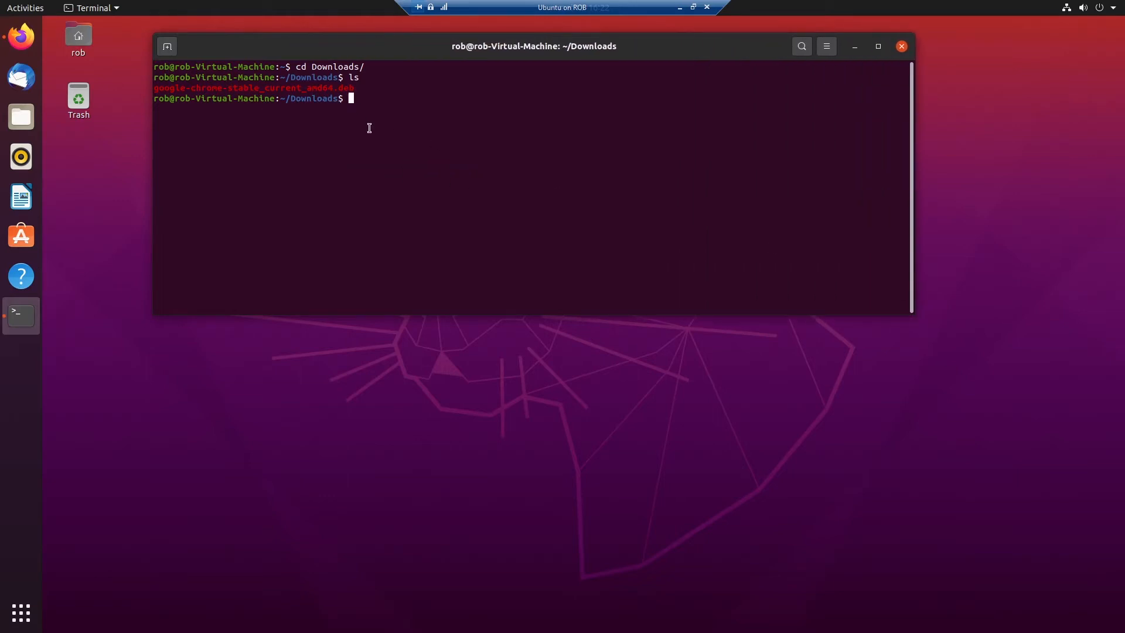
- Run sudo apt install ./google-chrome-stable_current_amd64.deb
type("sudo ap")
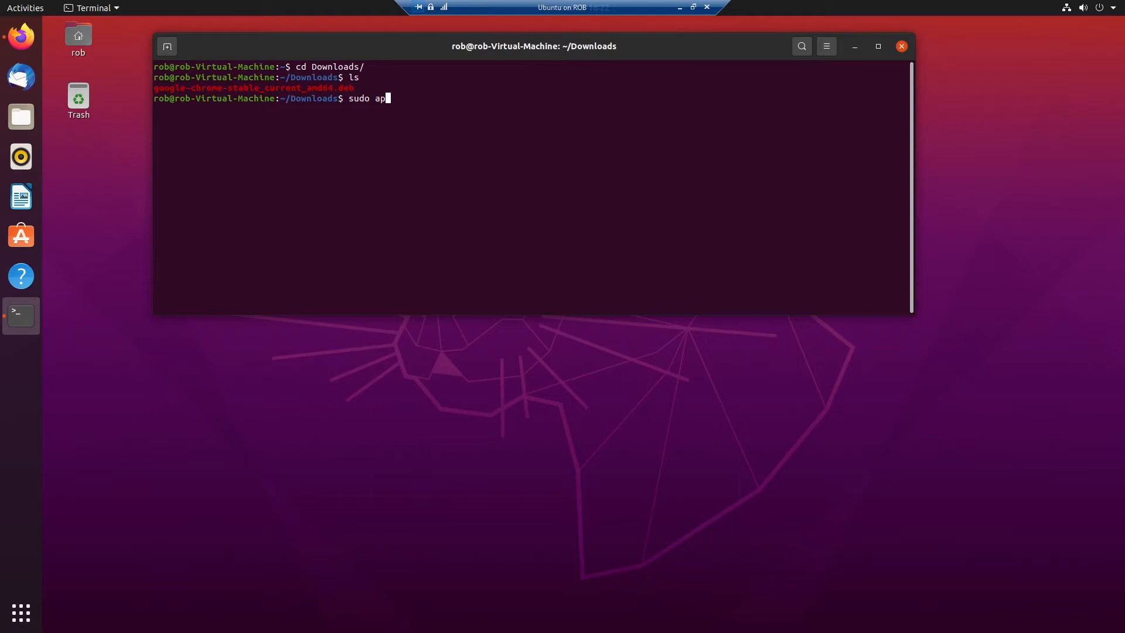
type("t")
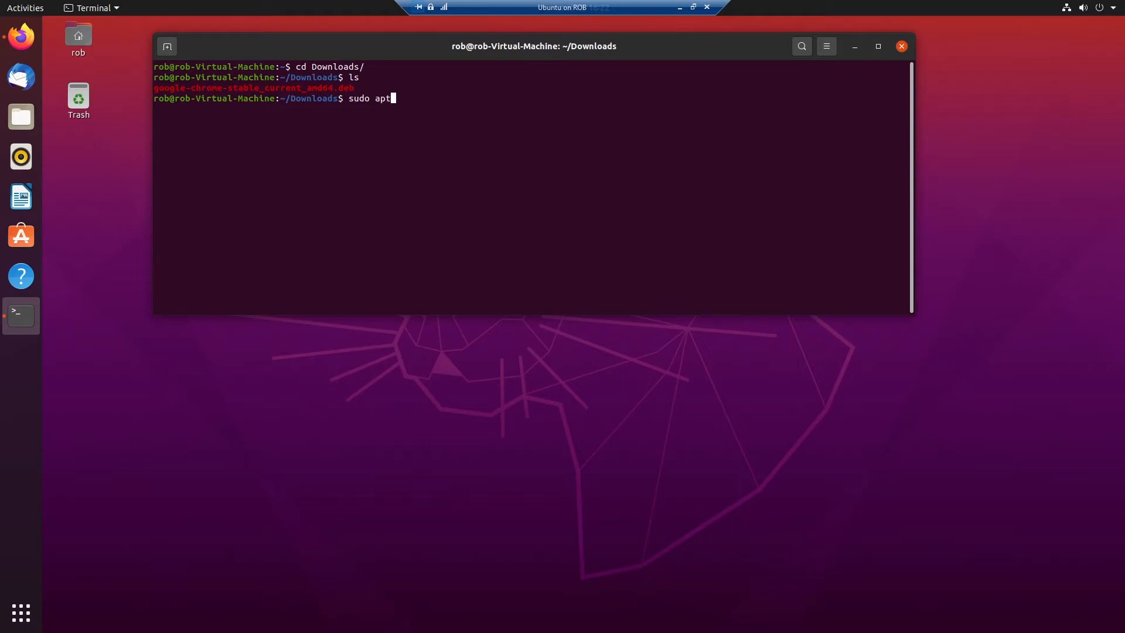
type("install")
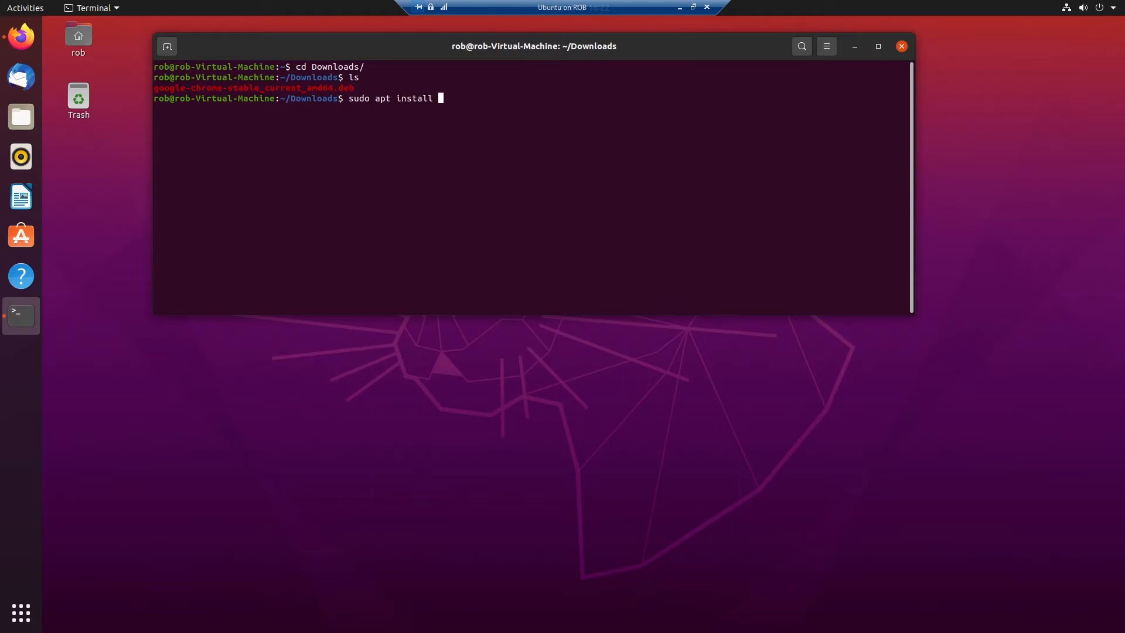
type("./goo")
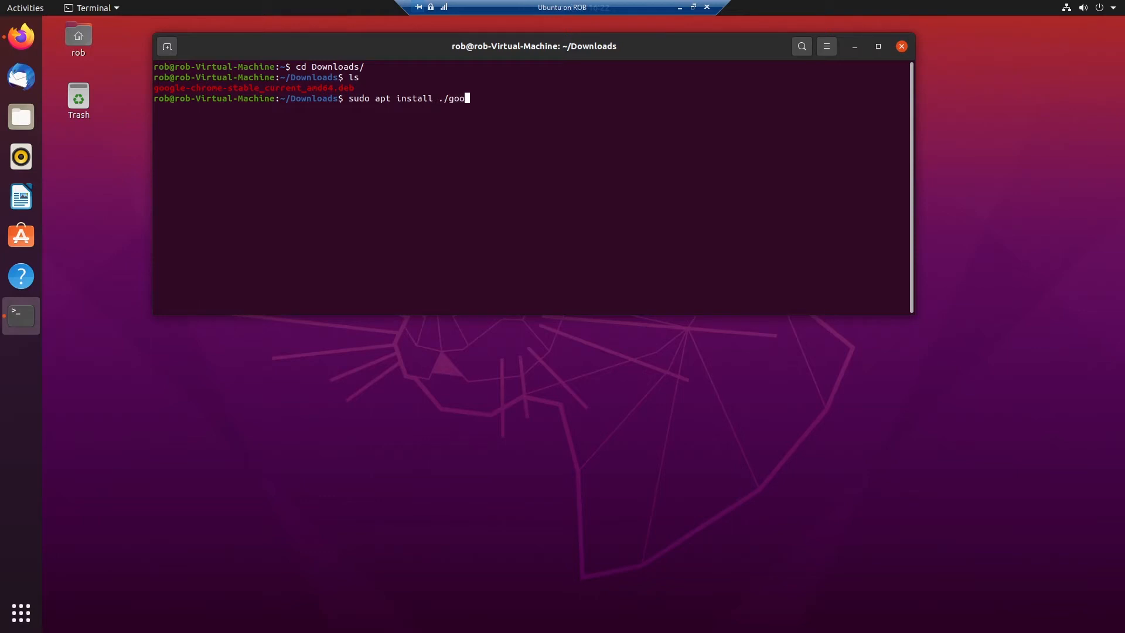
key("Return")
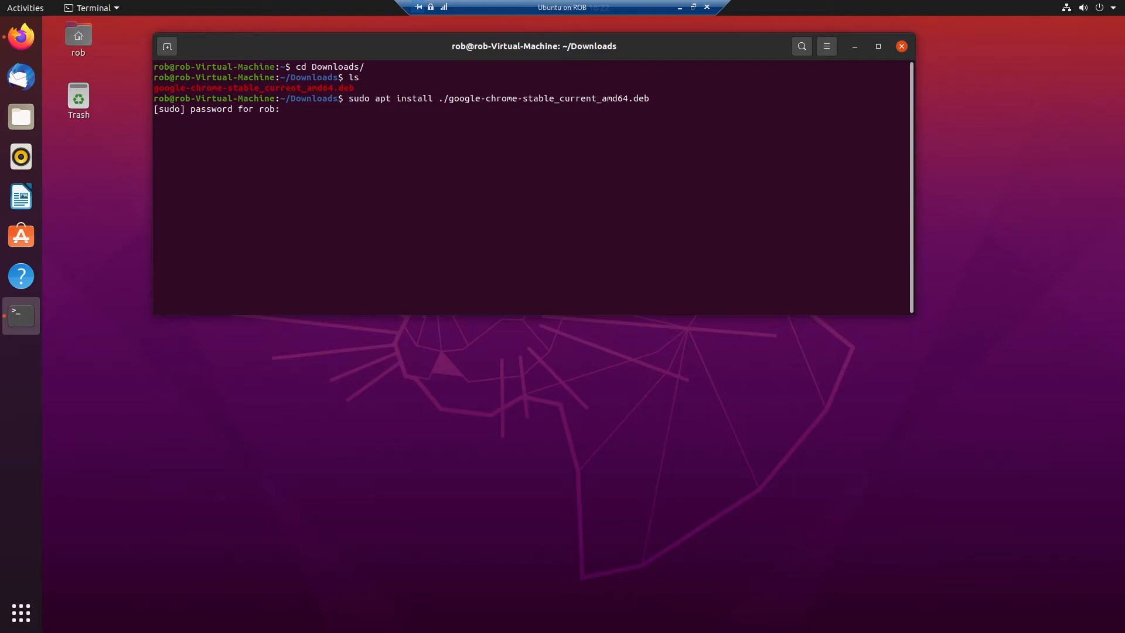
- Submit the sudo password so google-chrome-stable 90.0.4430.212-1 installs
key("Return")
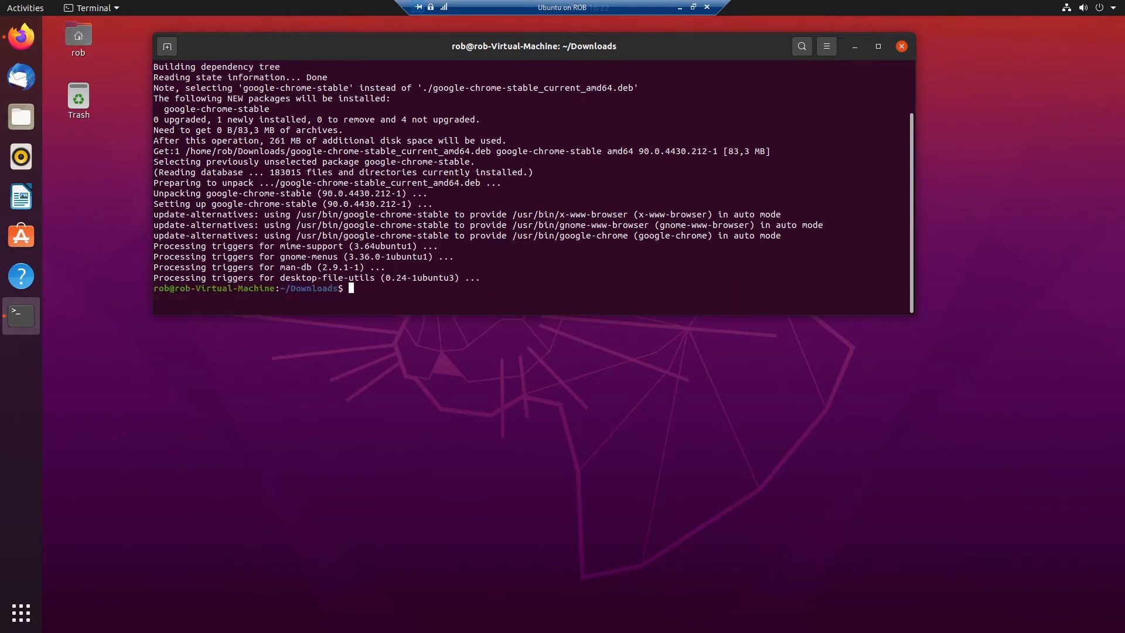
mouse_move(119, 281)
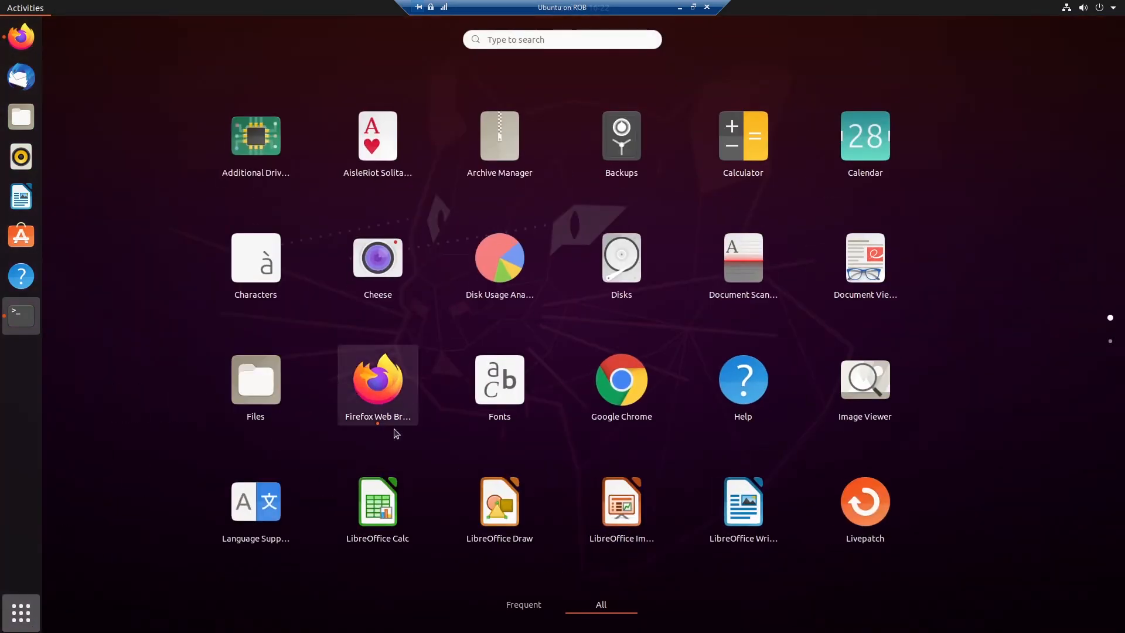
- Search Activities for 'ch' to confirm Google Chrome is listed, then exit
type("d")
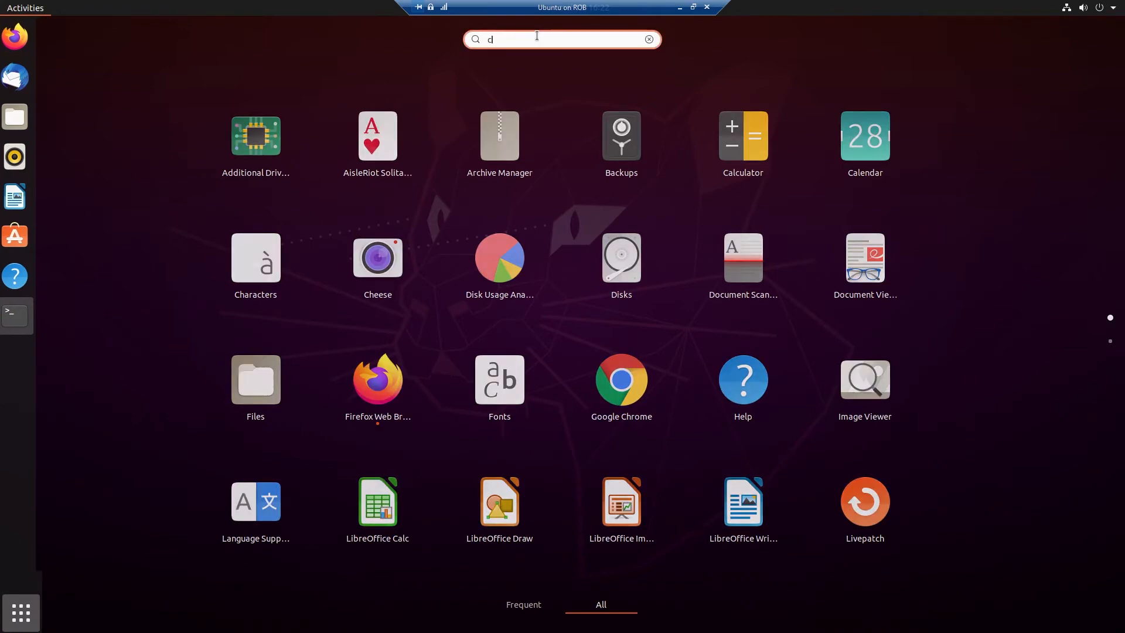
type("ch")
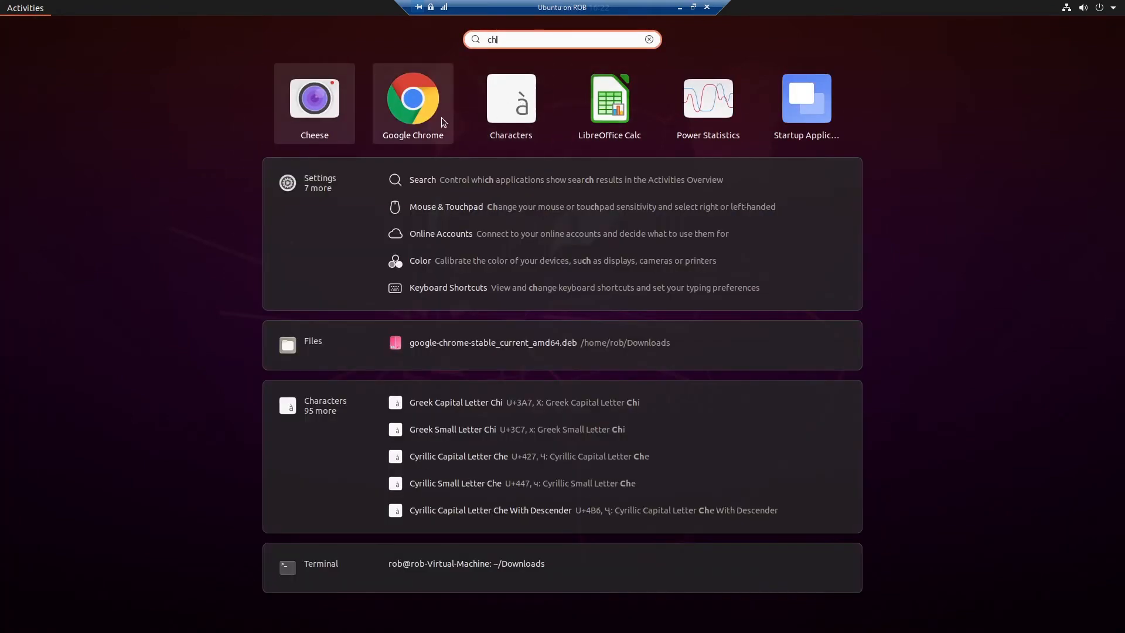
key("Escape")
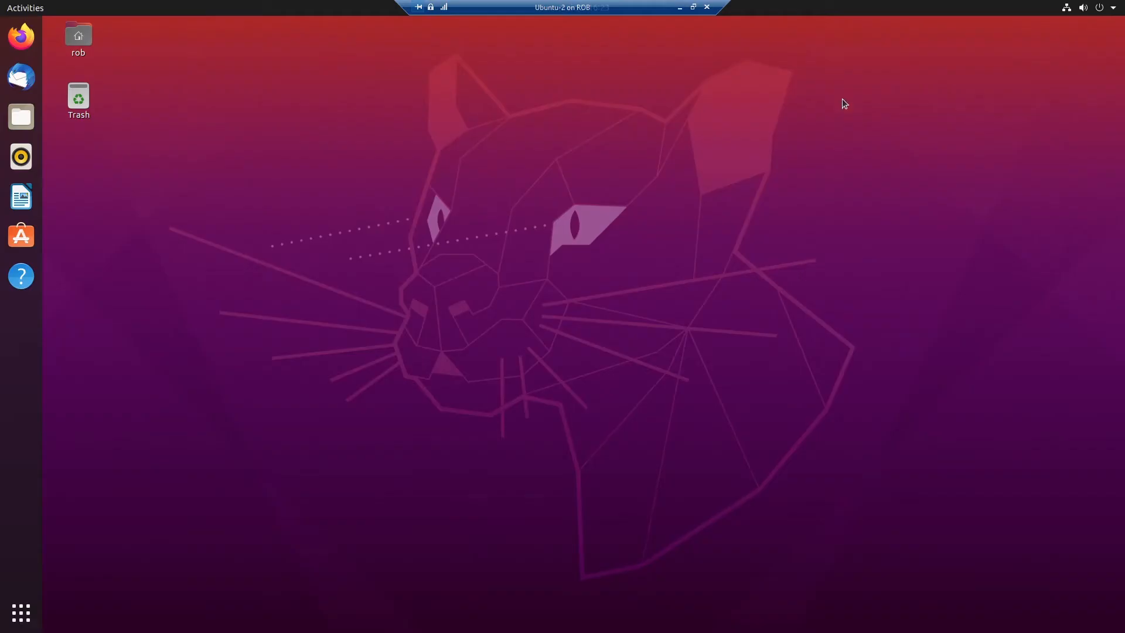
mouse_move(298, 160)
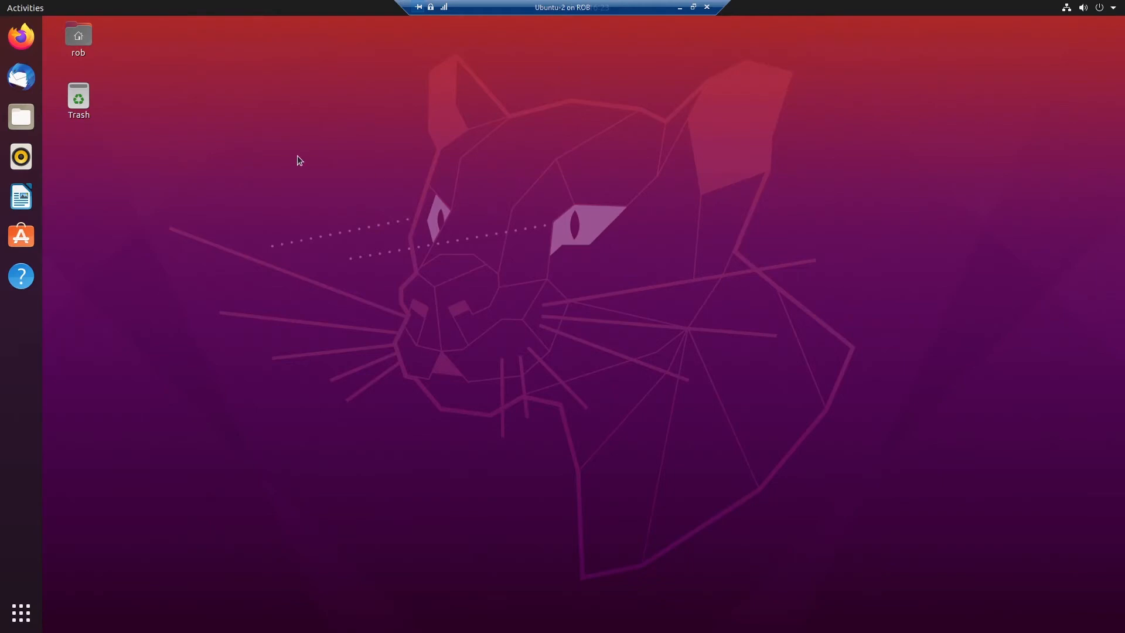
- Open Downloads in Files and right-click google-chrome-stable_current_amd64.deb
left_click(21, 116)
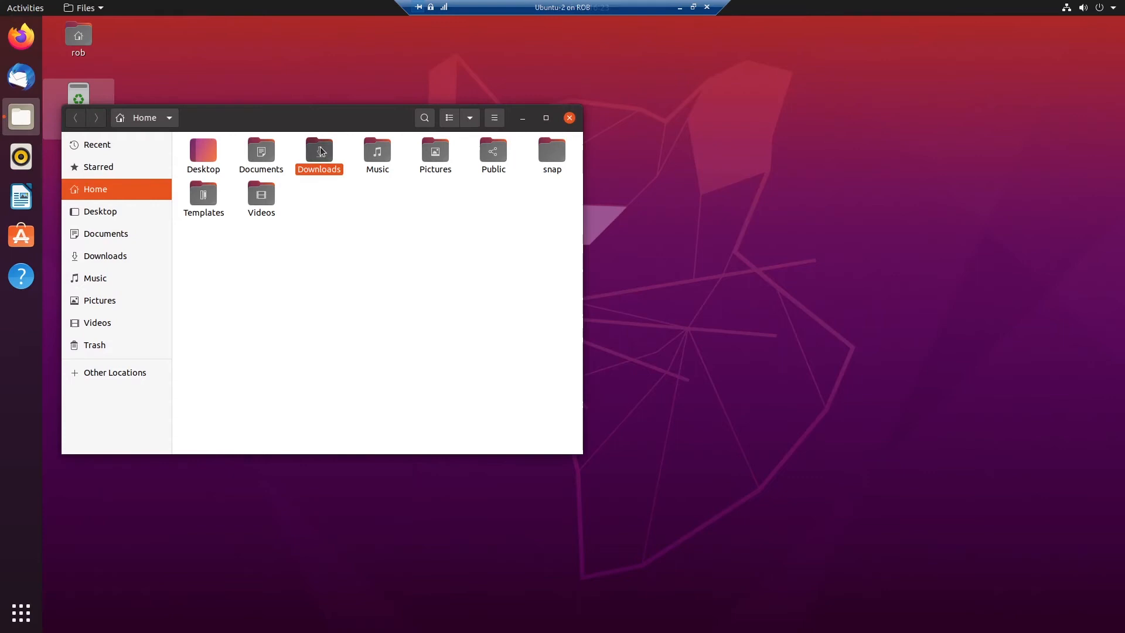
double_click(319, 151)
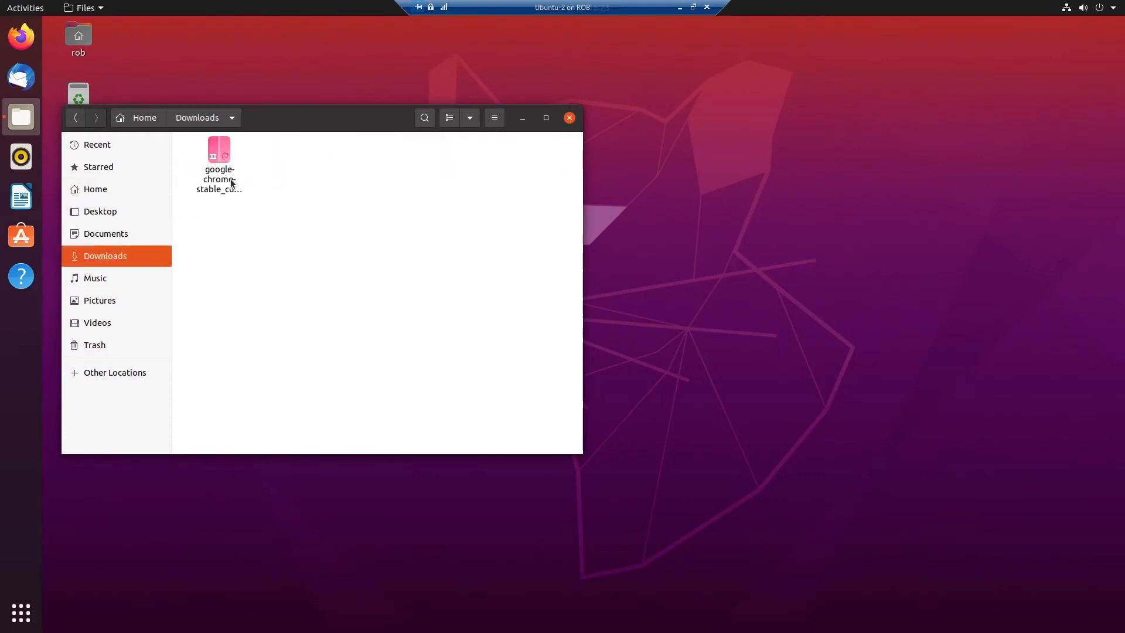
right_click(219, 162)
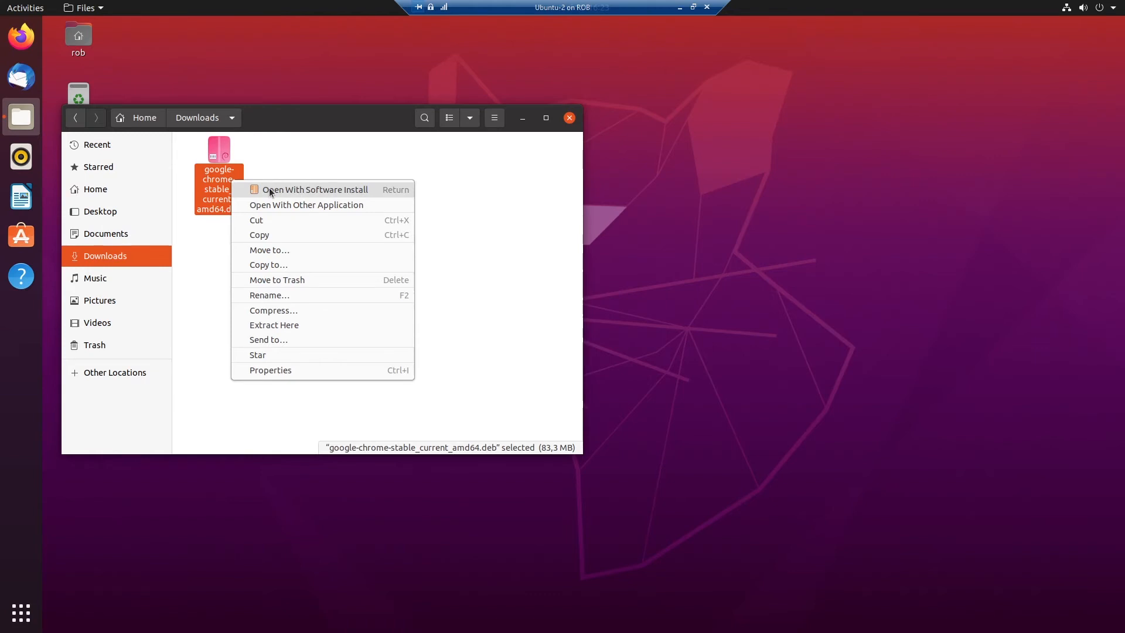
- Install google-chrome-stable via Open With Software Install, then close the installer
left_click(313, 189)
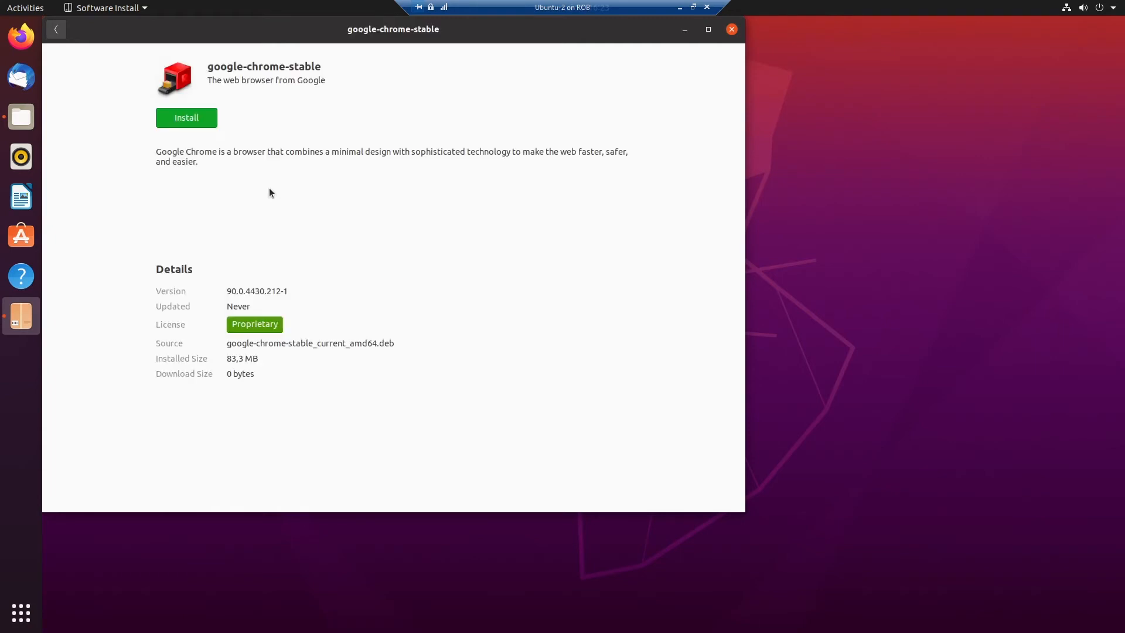
left_click(185, 117)
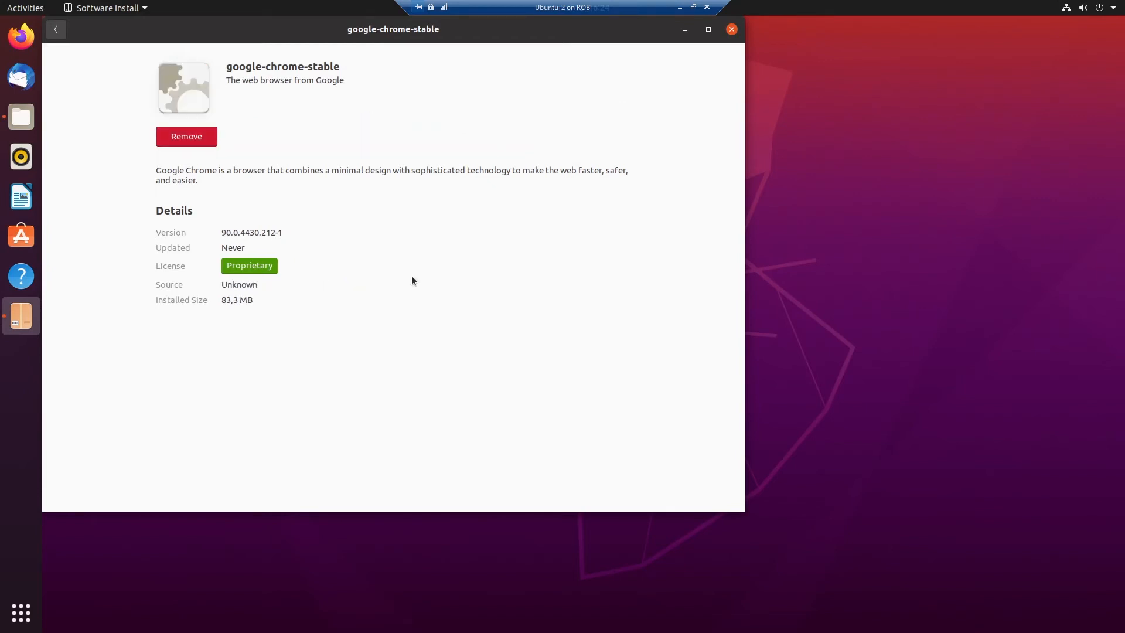
mouse_move(731, 29)
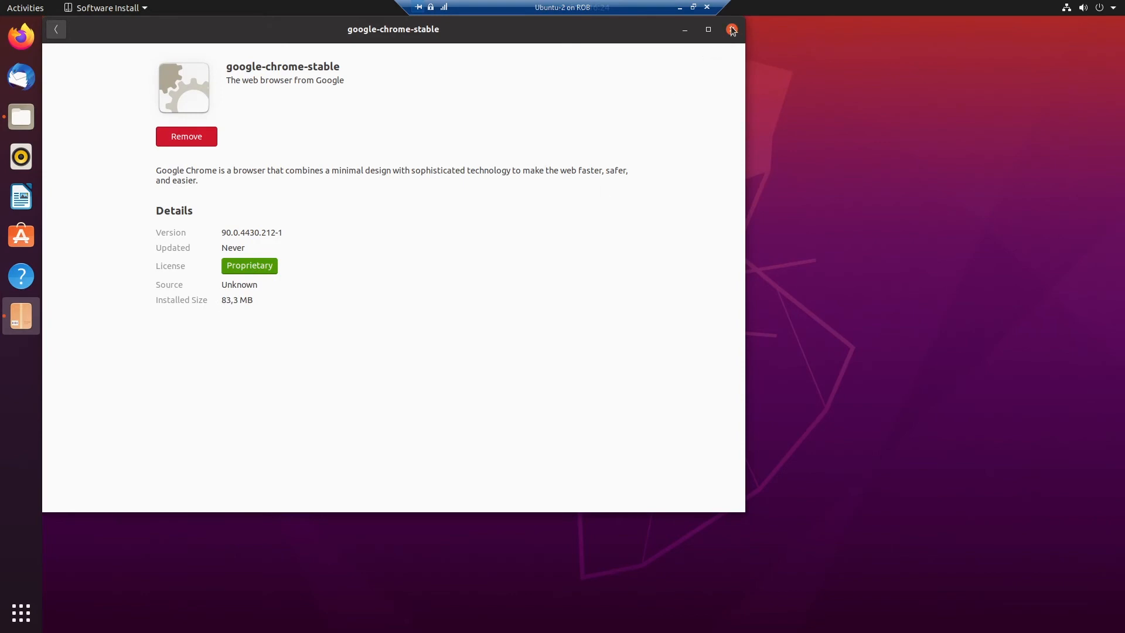
left_click(731, 29)
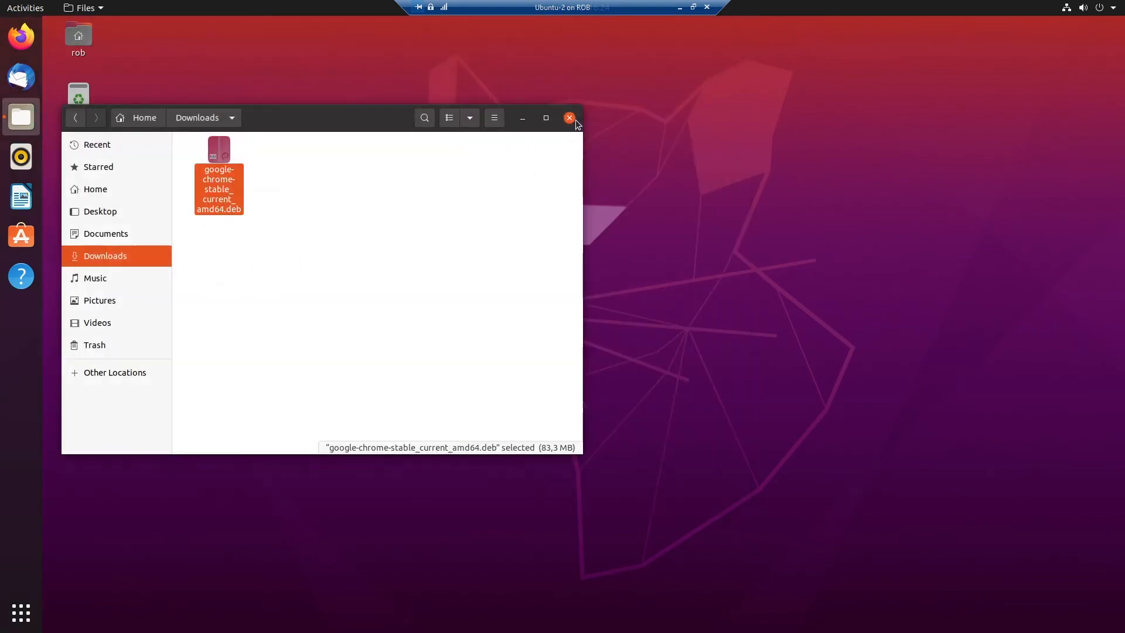
- Close Files and add Google Chrome to Favorites from the applications grid
left_click(569, 117)
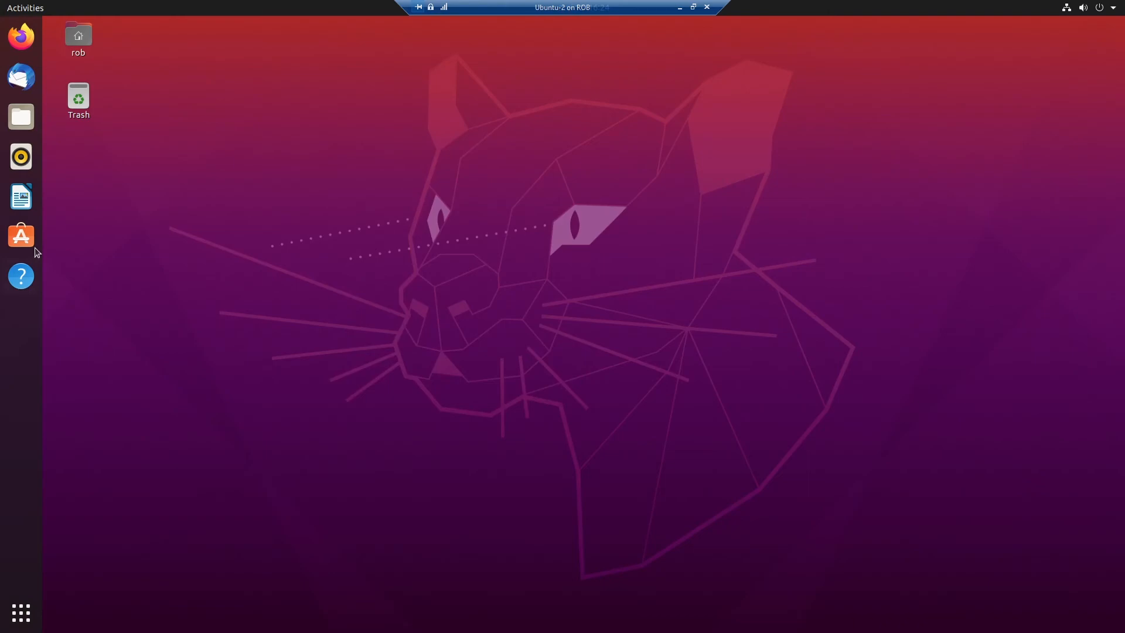
mouse_move(22, 613)
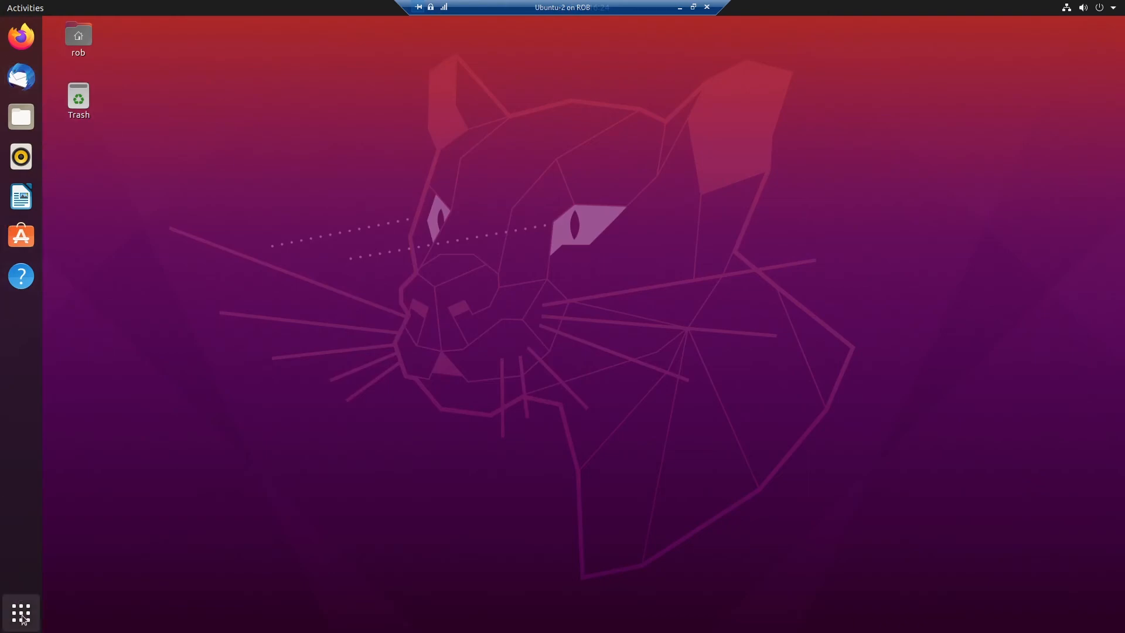
left_click(21, 613)
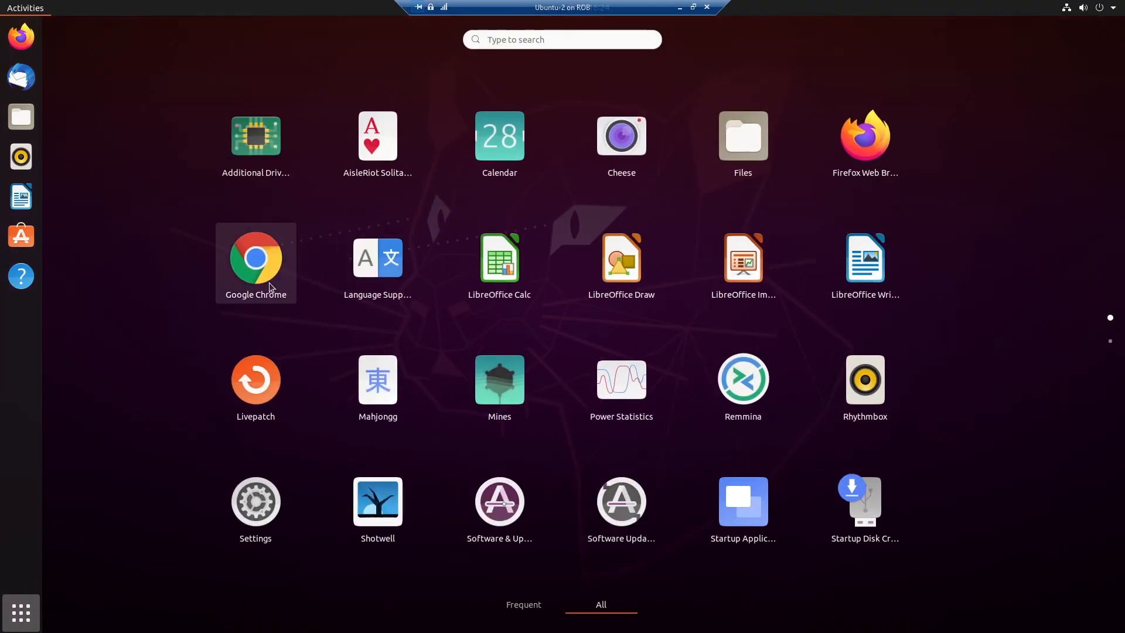
mouse_move(266, 280)
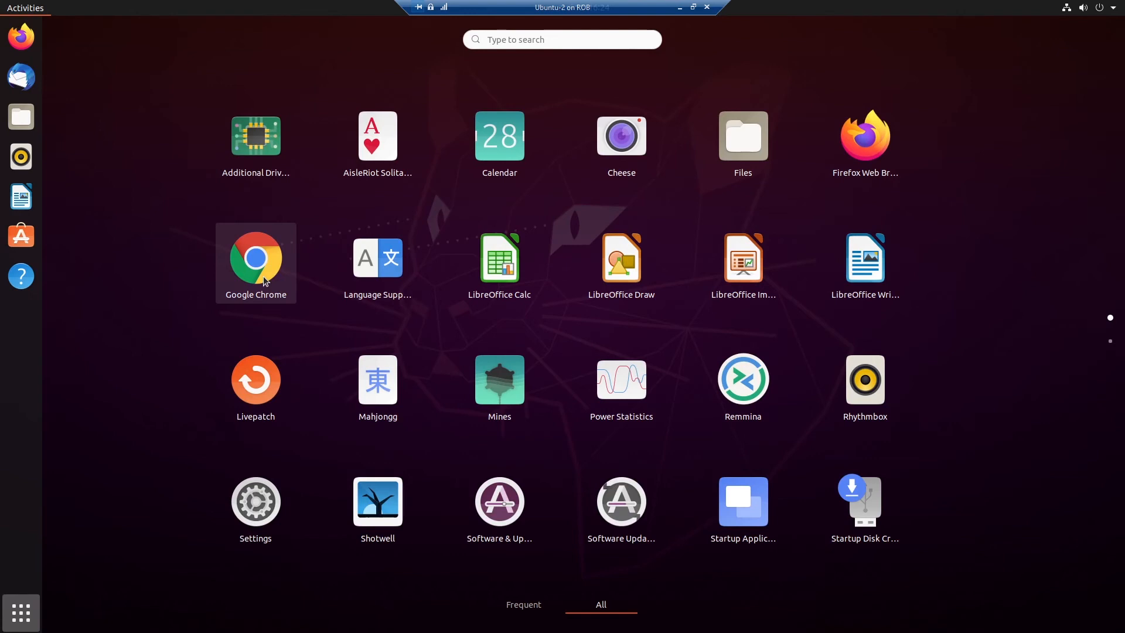
right_click(255, 258)
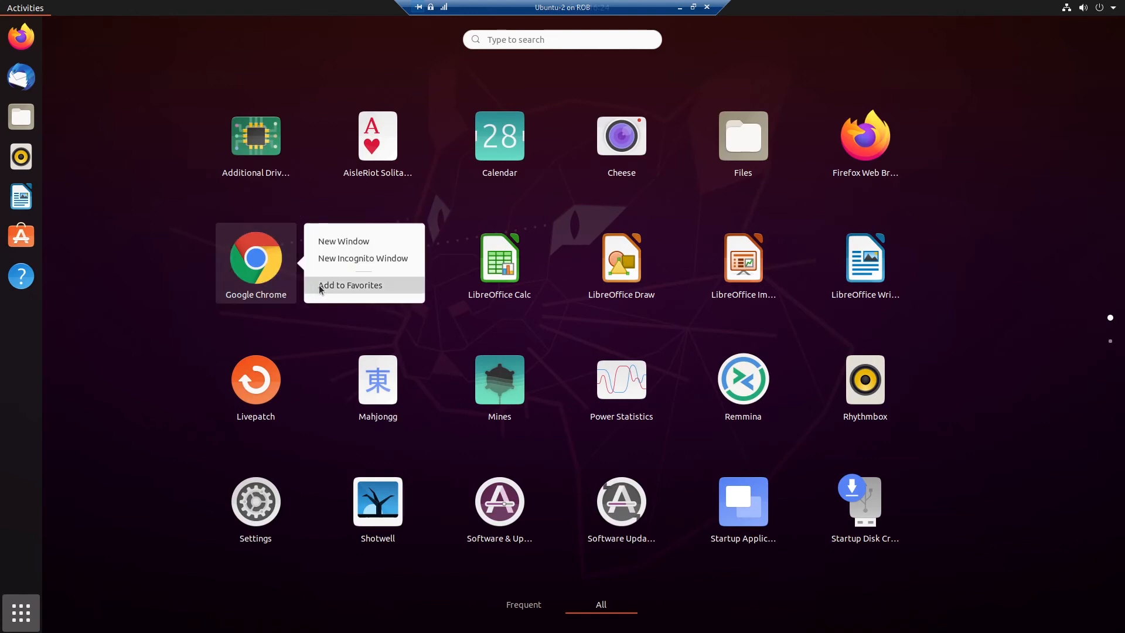
left_click(351, 285)
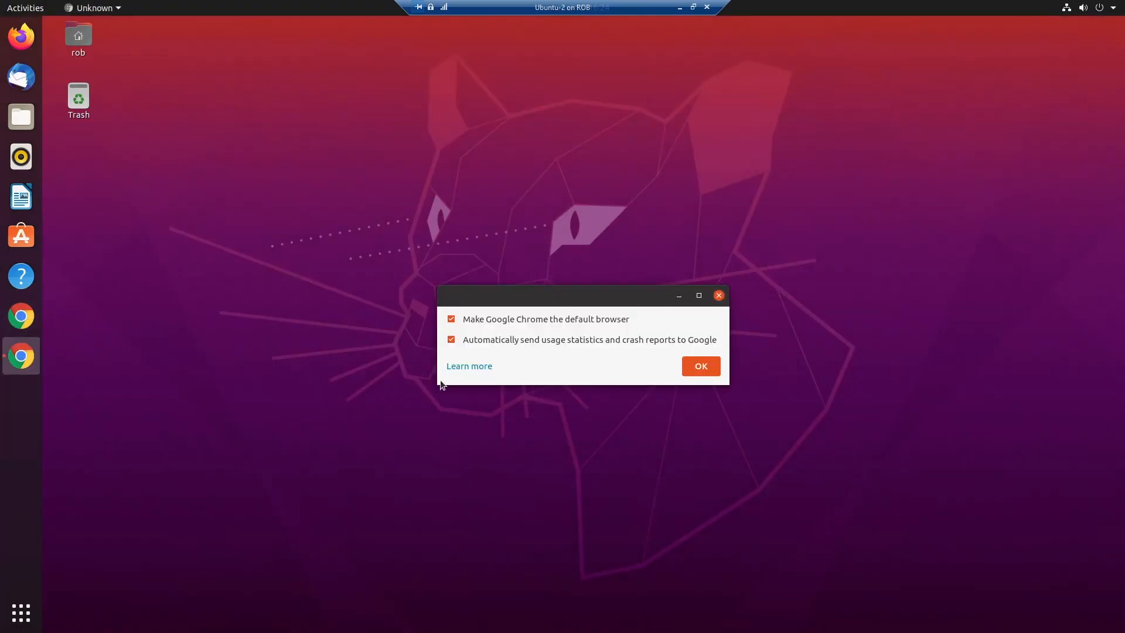
mouse_move(480, 335)
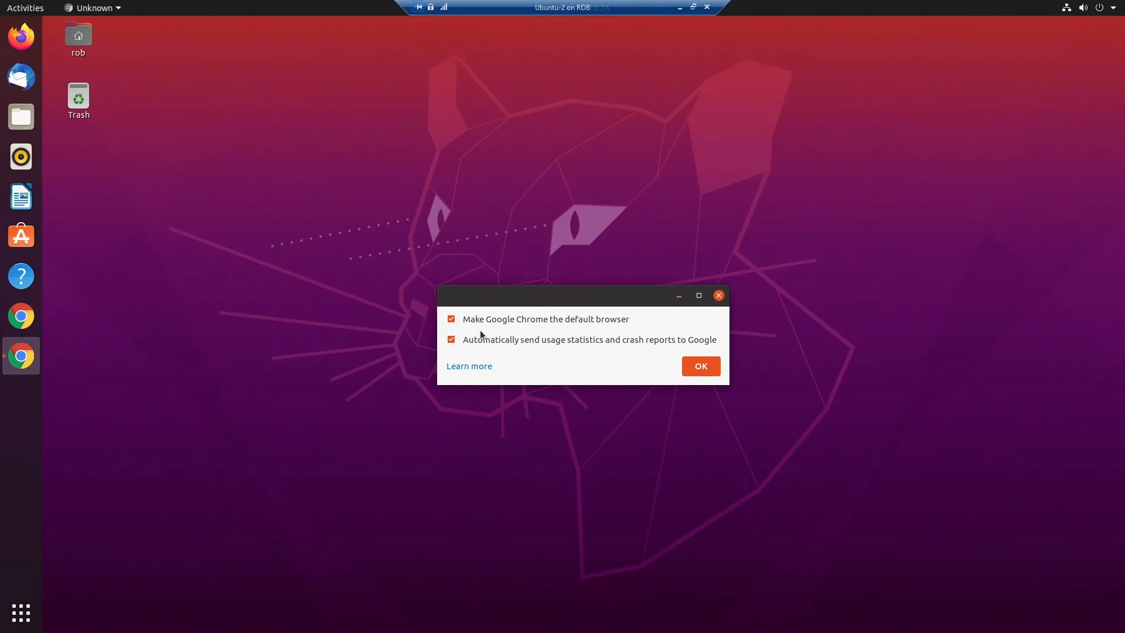
mouse_move(490, 345)
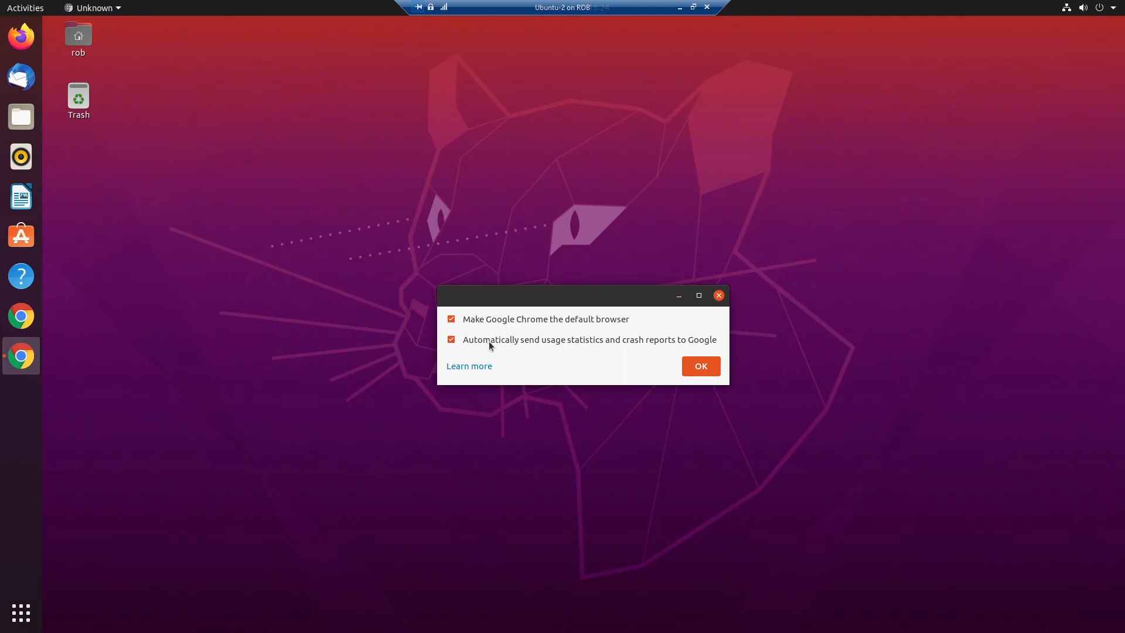
- Uncheck usage statistics and crash reporting in Chrome's first-run dialog and confirm
left_click(451, 339)
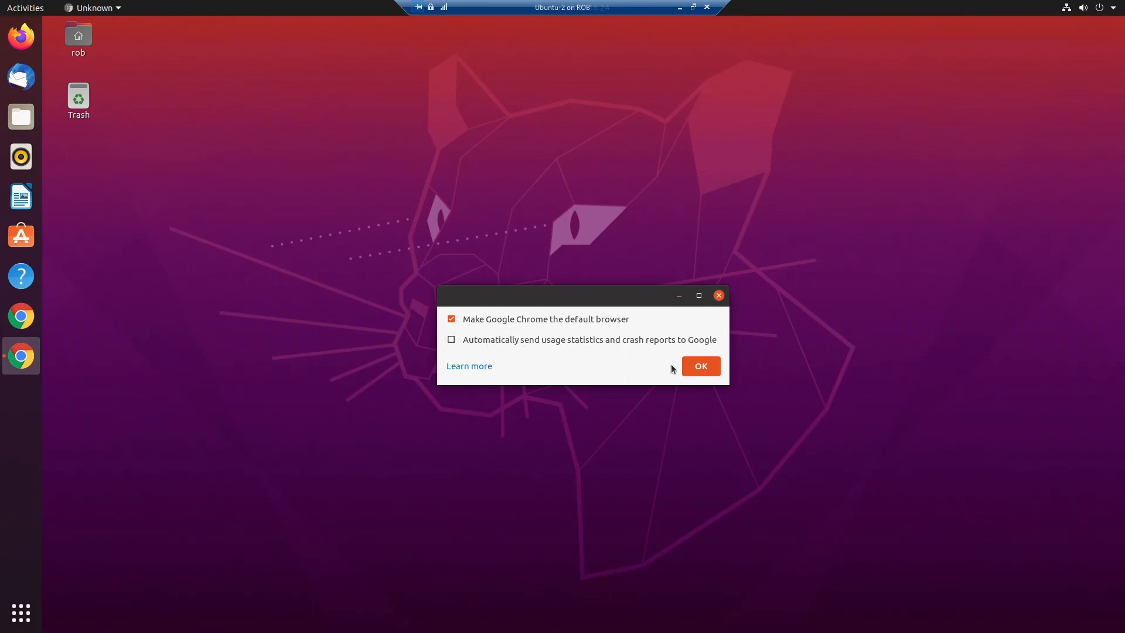
left_click(700, 365)
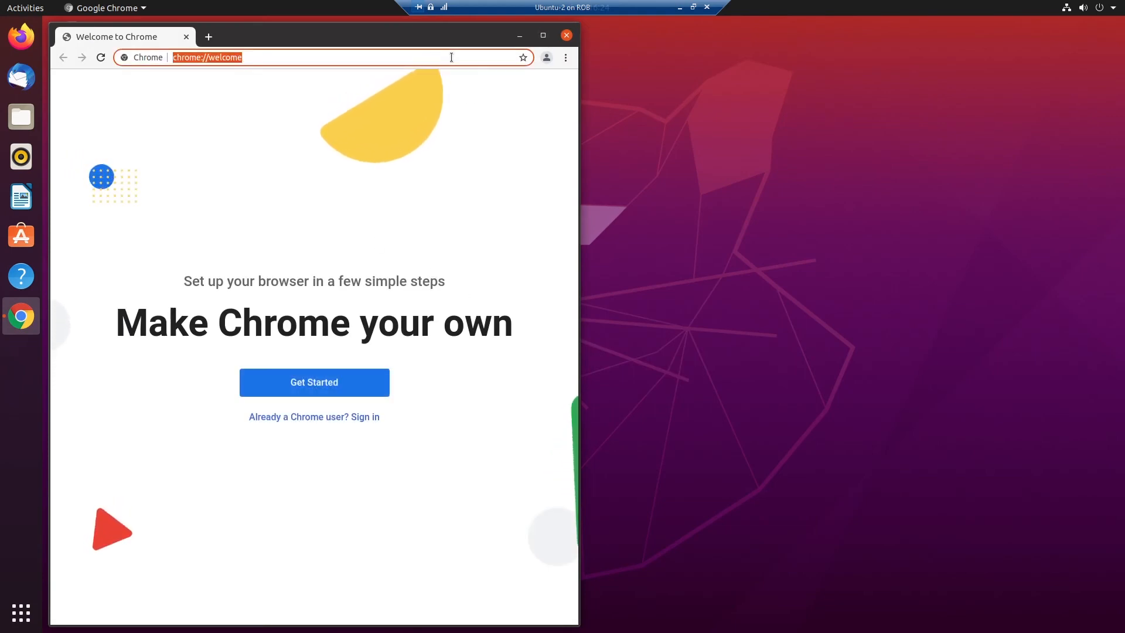
- Load google.com, accept the 'Ik ga akkoord' cookie notice, and maximize Chrome
type("google.com")
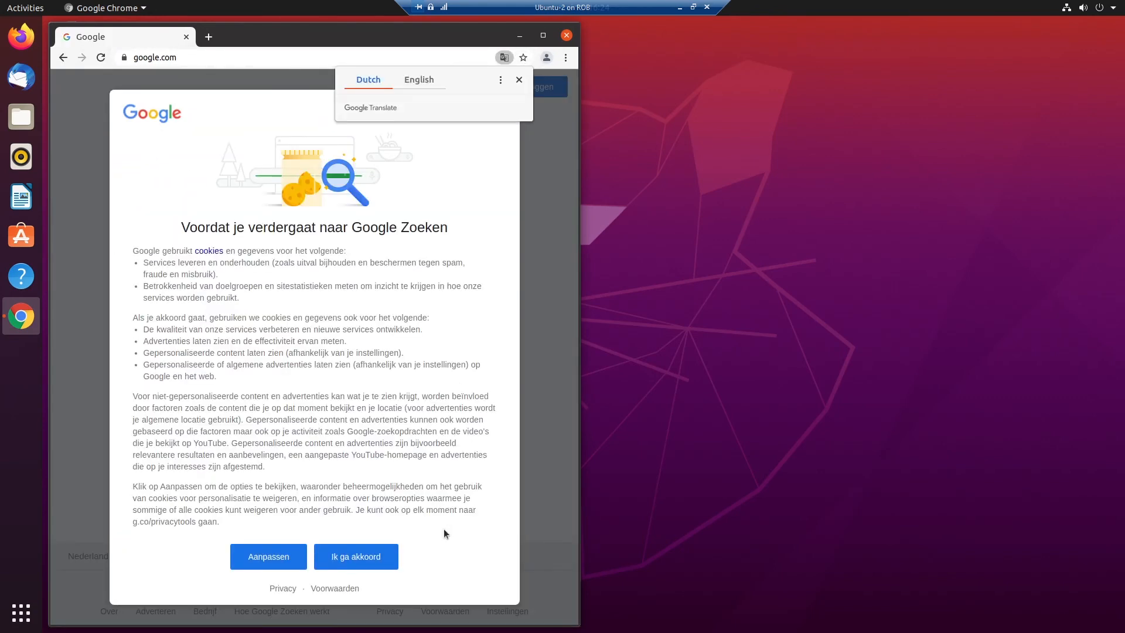
left_click(356, 556)
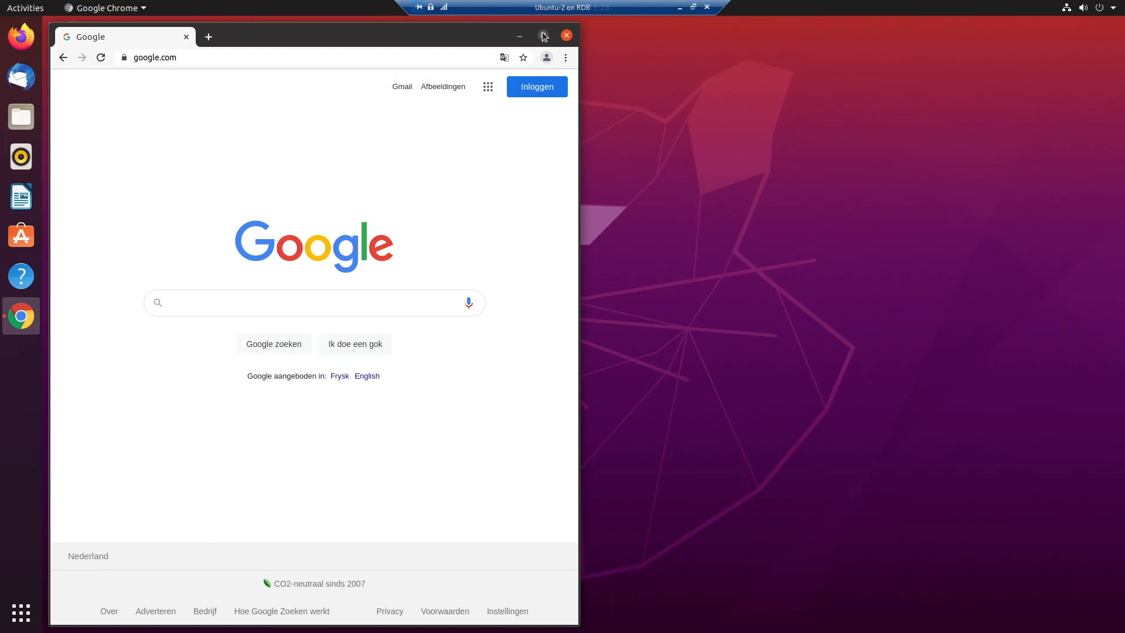
left_click(543, 35)
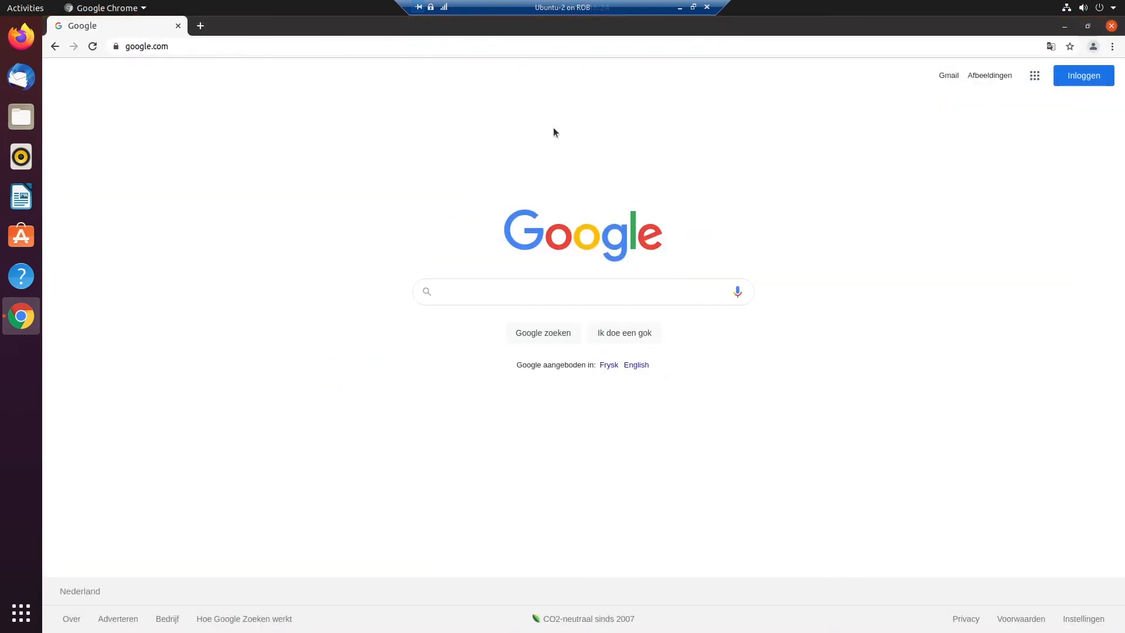
mouse_move(537, 151)
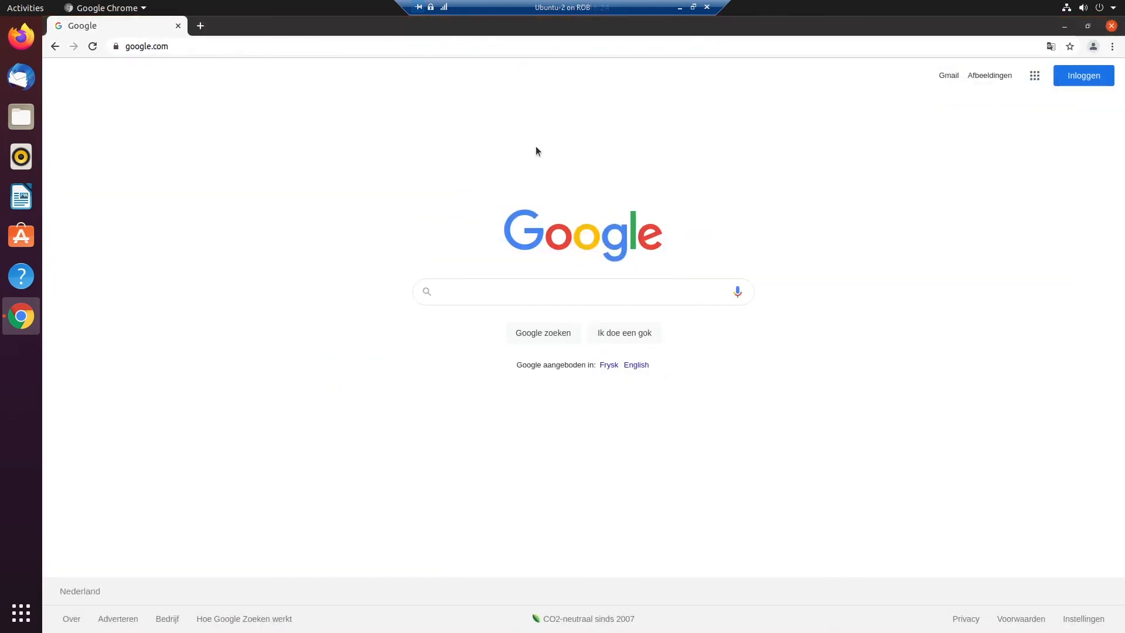